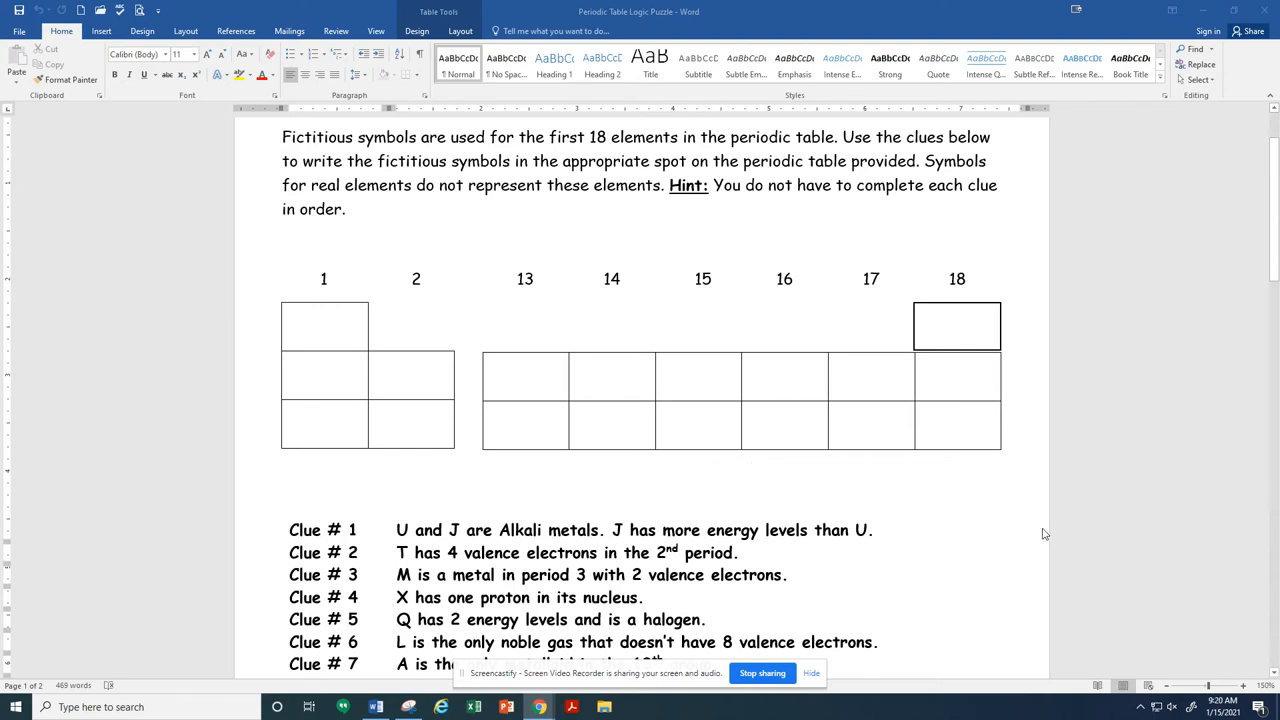
Step: Scroll through the worksheet clues and puzzle grid to locate the group 15, period 2 cell
{"action": "scroll", "scroll_direction": "up", "scroll_amount": 3}
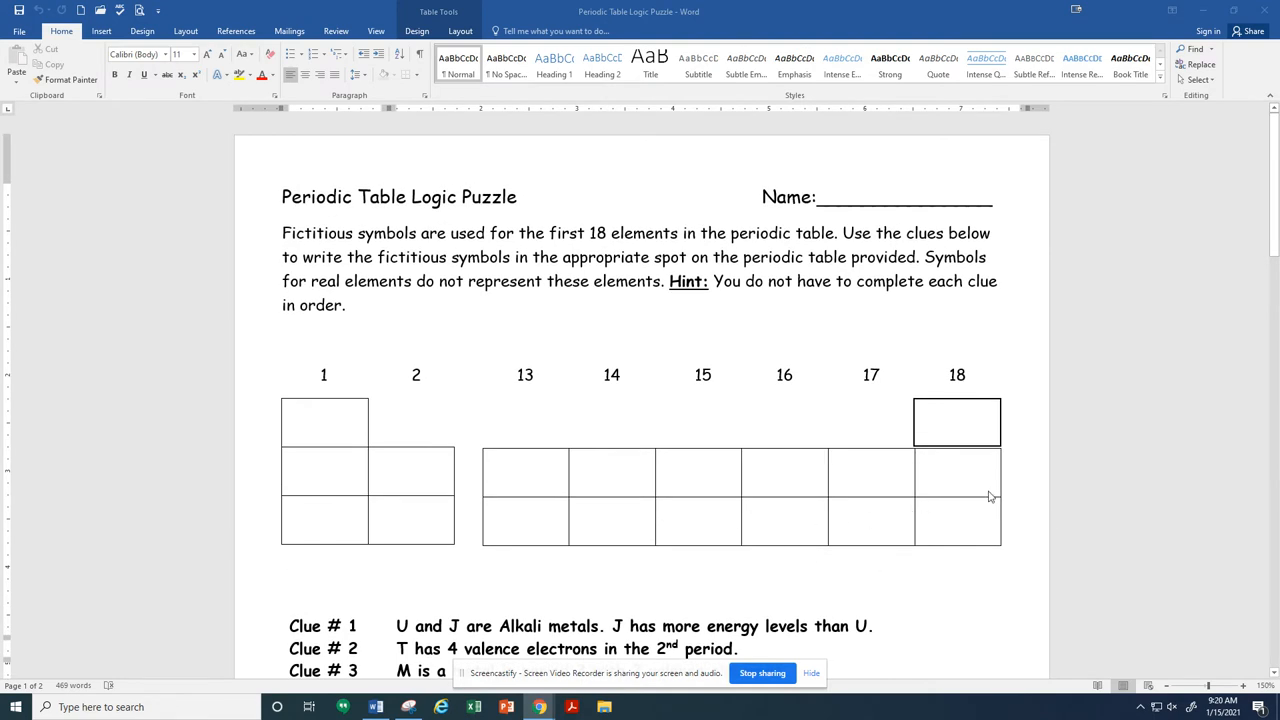
{"action": "mouse_move", "coordinate": [1186, 487]}
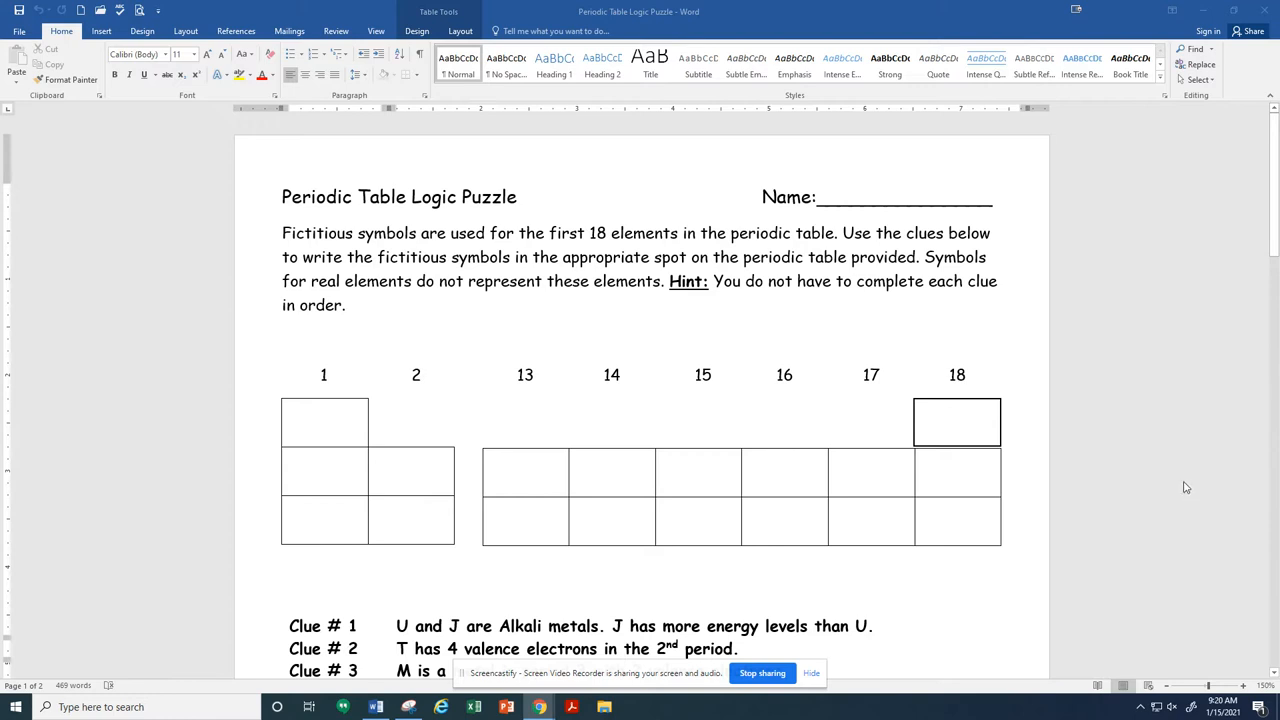
{"action": "mouse_move", "coordinate": [936, 419]}
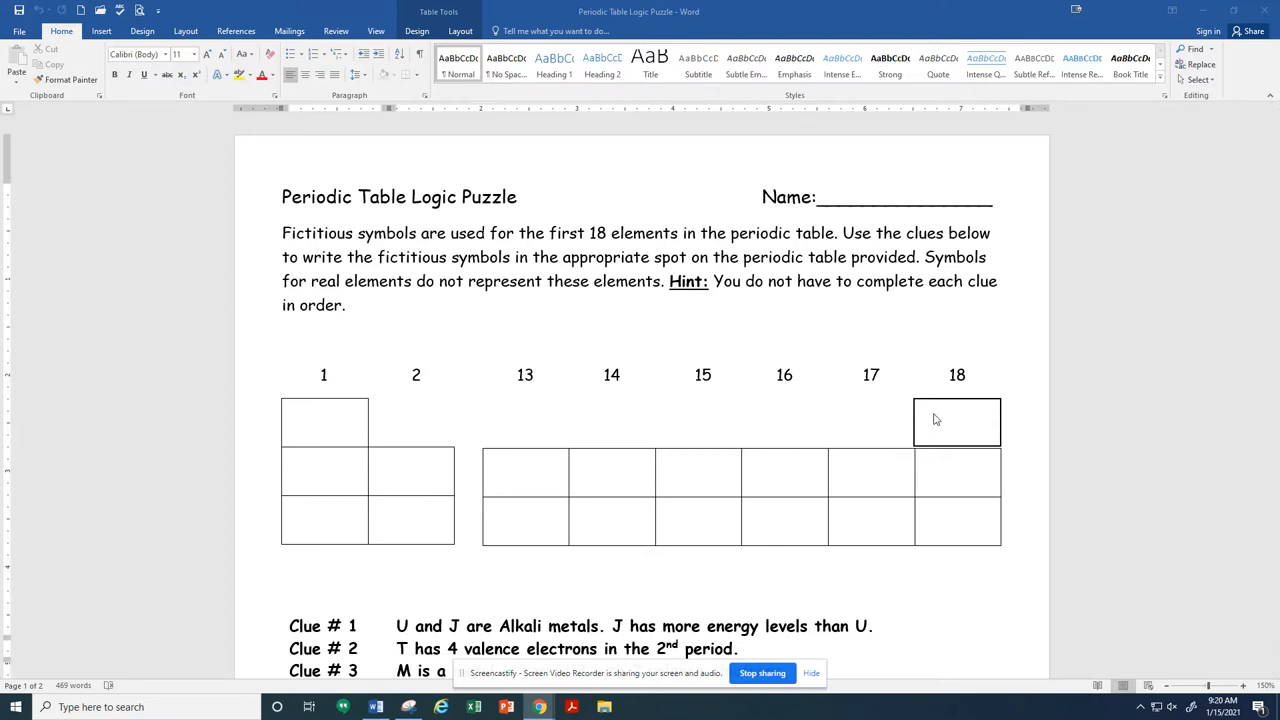
{"action": "mouse_move", "coordinate": [1050, 427]}
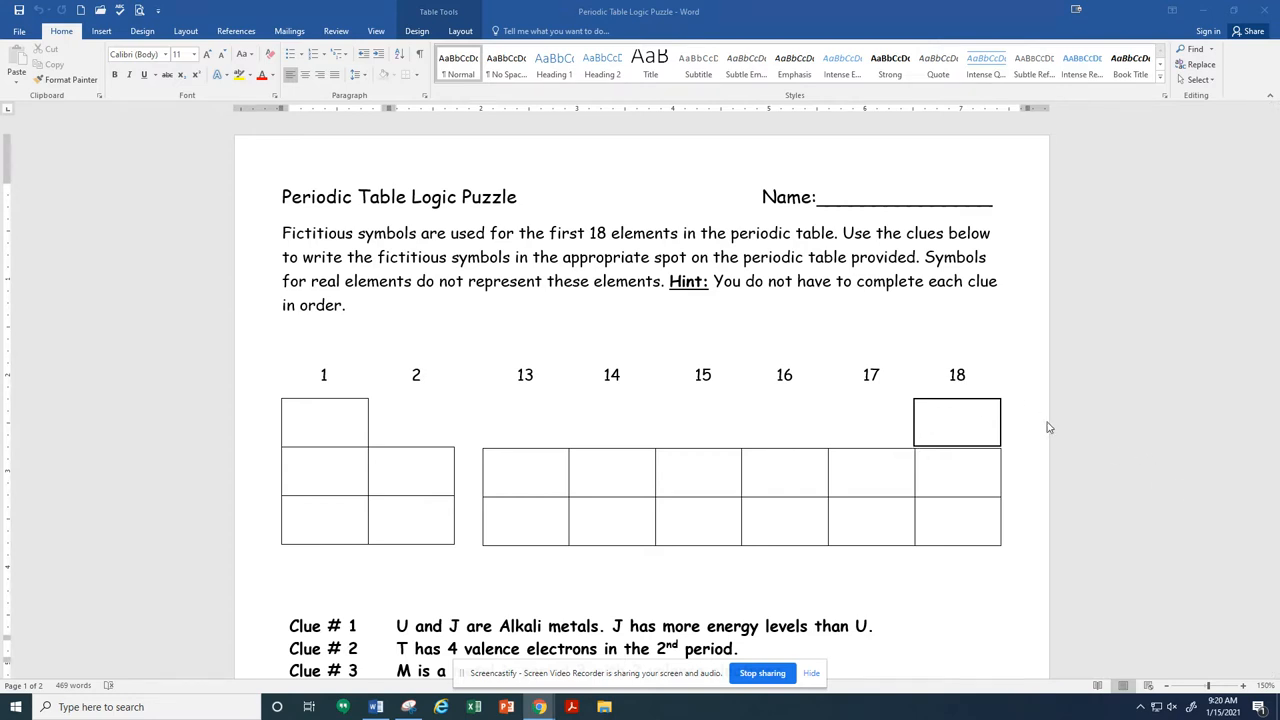
{"action": "scroll", "scroll_direction": "up", "scroll_amount": 3}
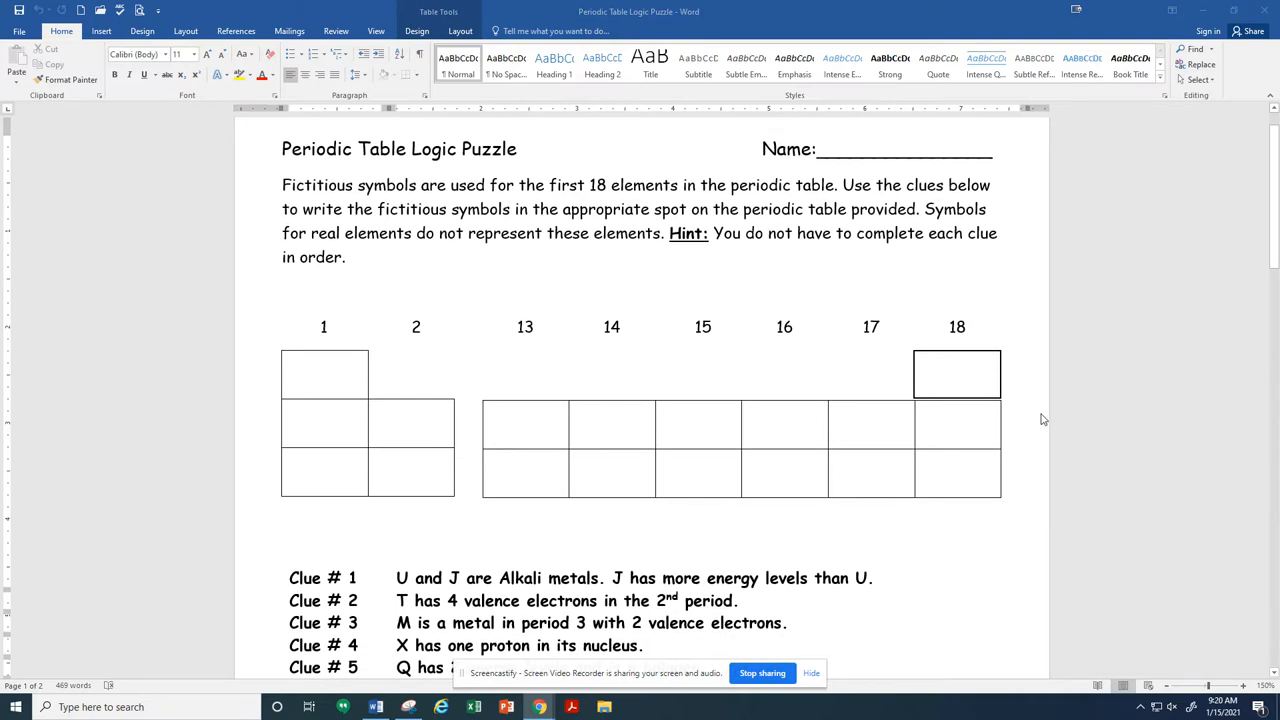
{"action": "scroll", "scroll_direction": "down", "scroll_amount": 3}
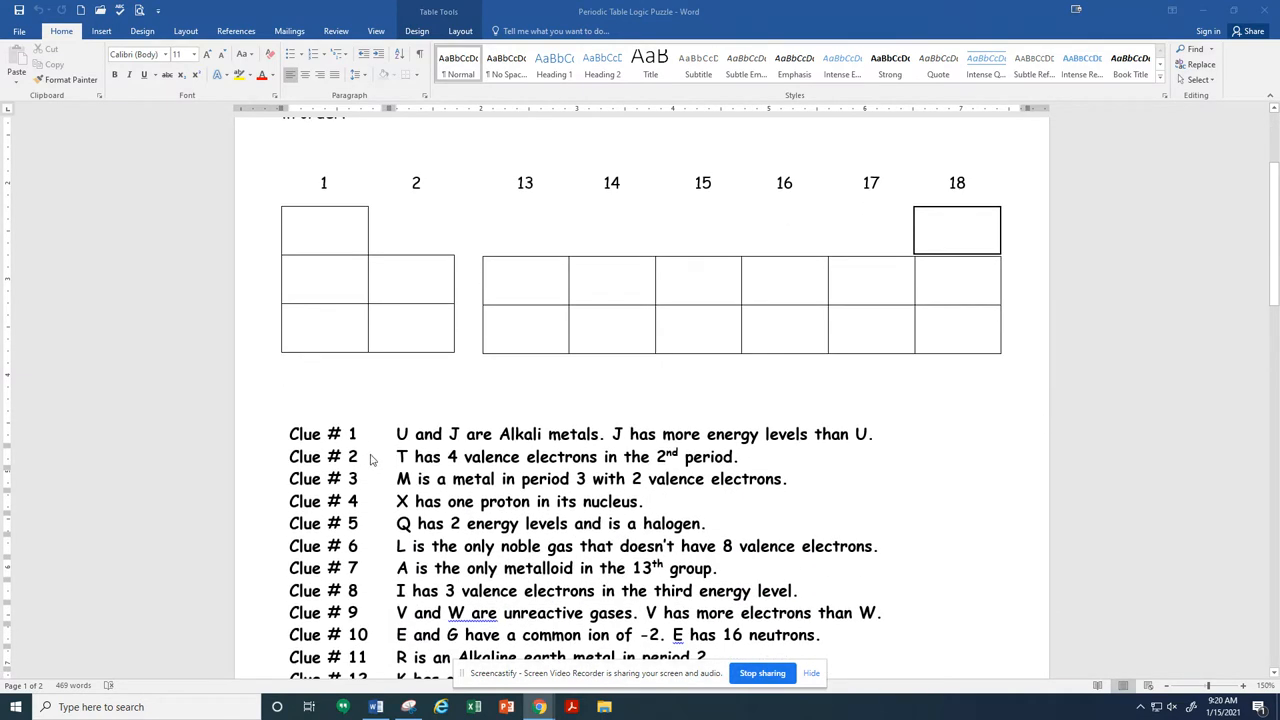
{"action": "mouse_move", "coordinate": [980, 507]}
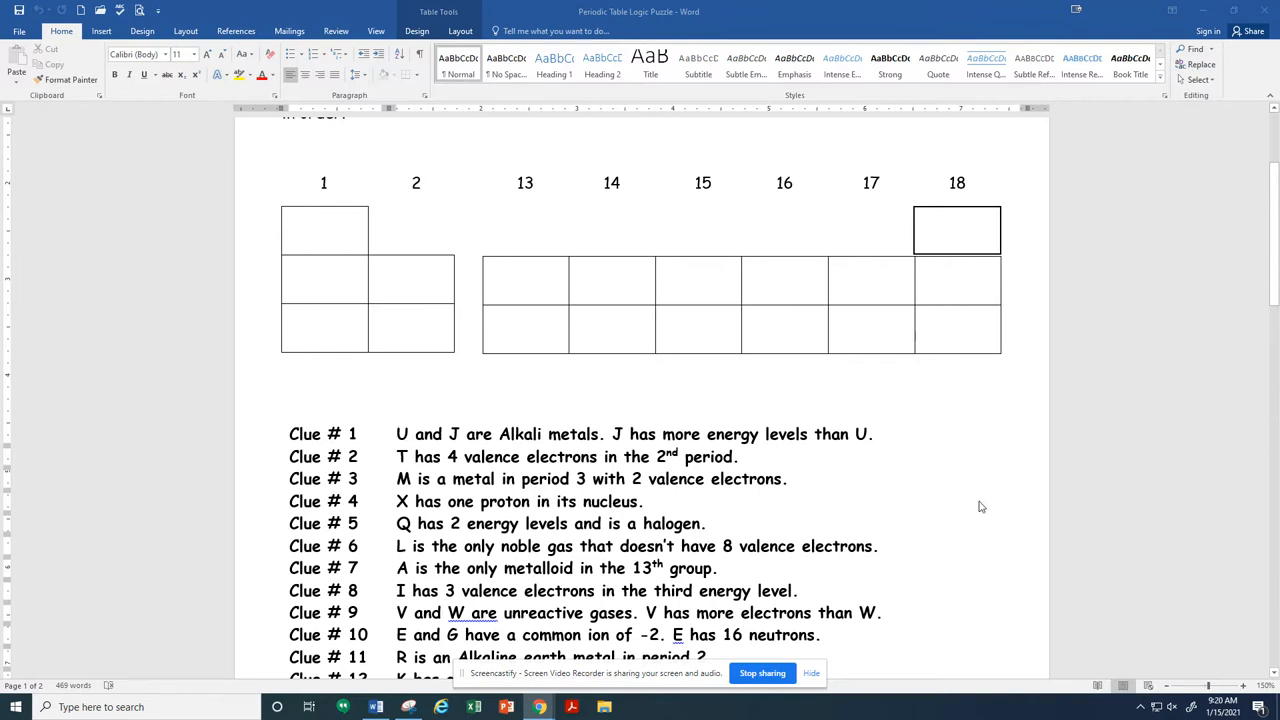
{"action": "scroll", "scroll_direction": "up", "scroll_amount": 3}
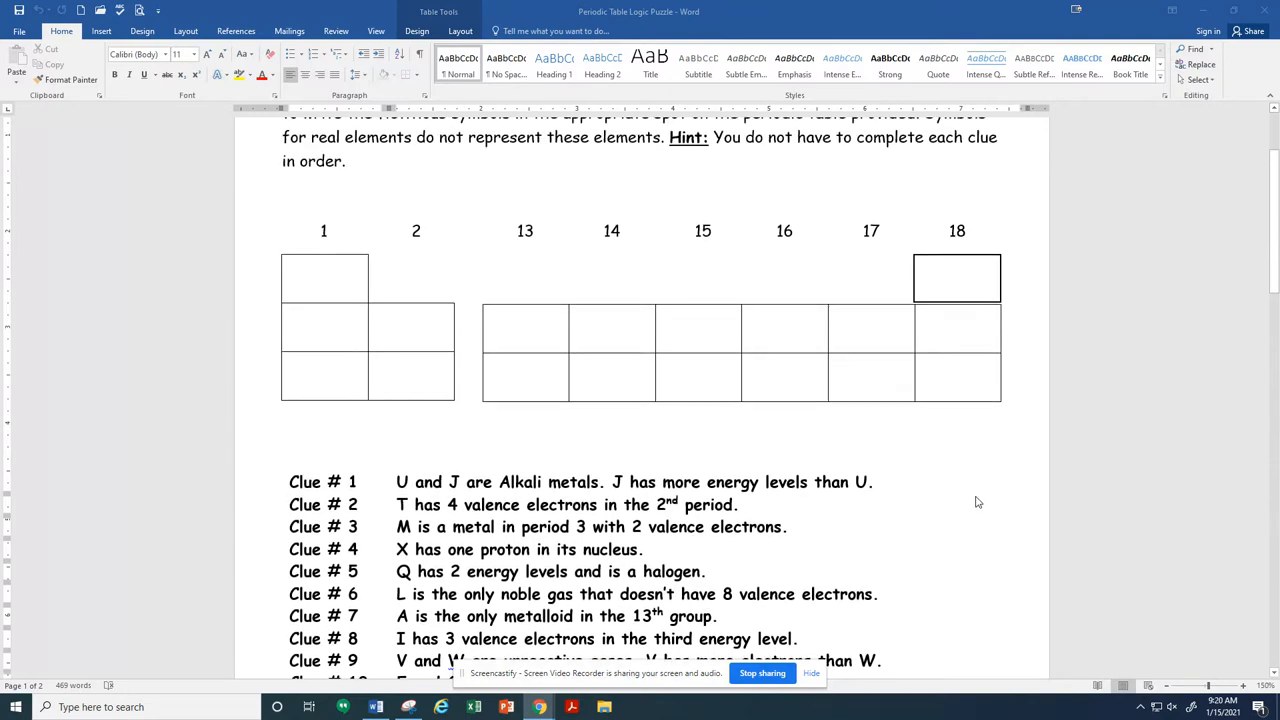
{"action": "scroll", "scroll_direction": "up", "scroll_amount": 3}
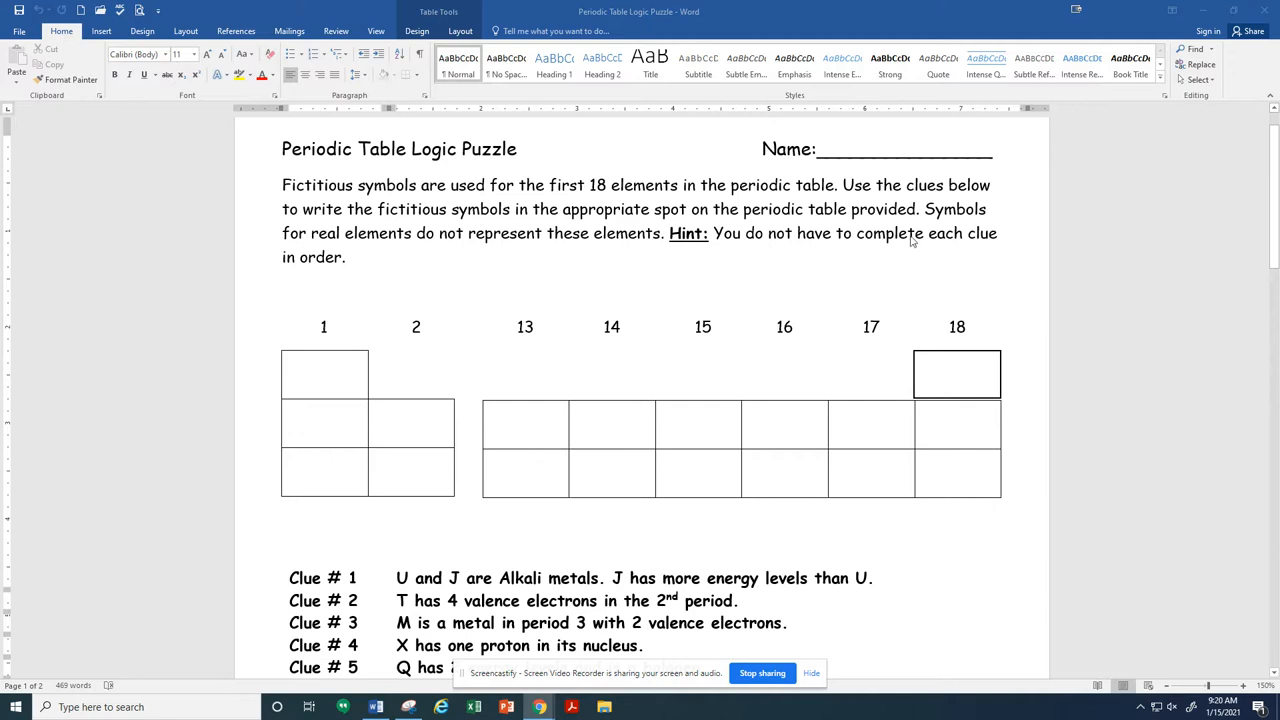
{"action": "mouse_move", "coordinate": [484, 331]}
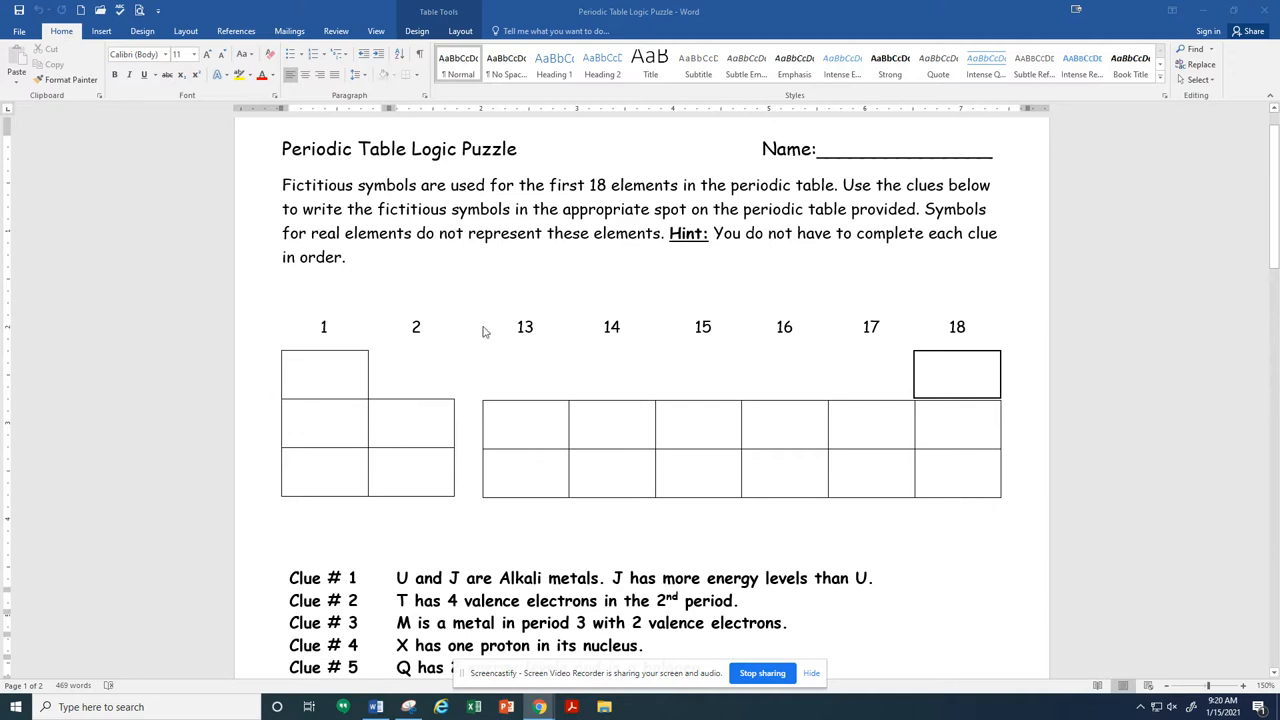
{"action": "mouse_move", "coordinate": [245, 428]}
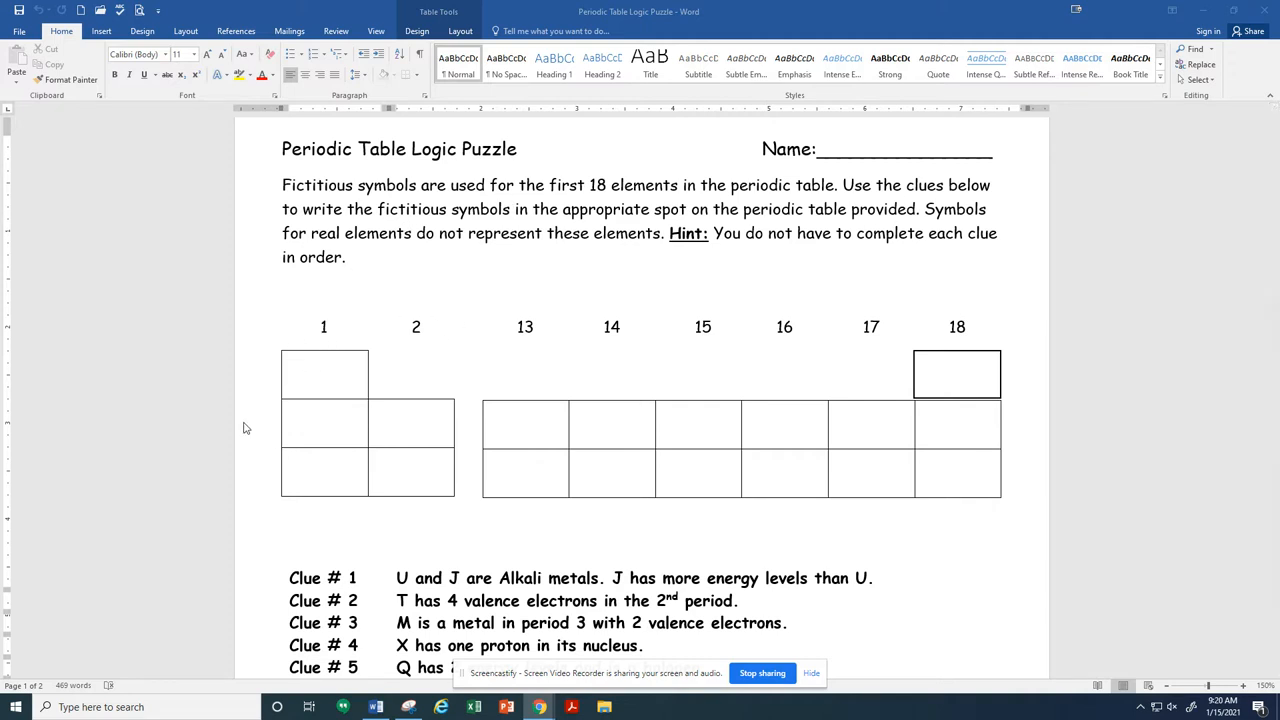
{"action": "mouse_move", "coordinate": [851, 378]}
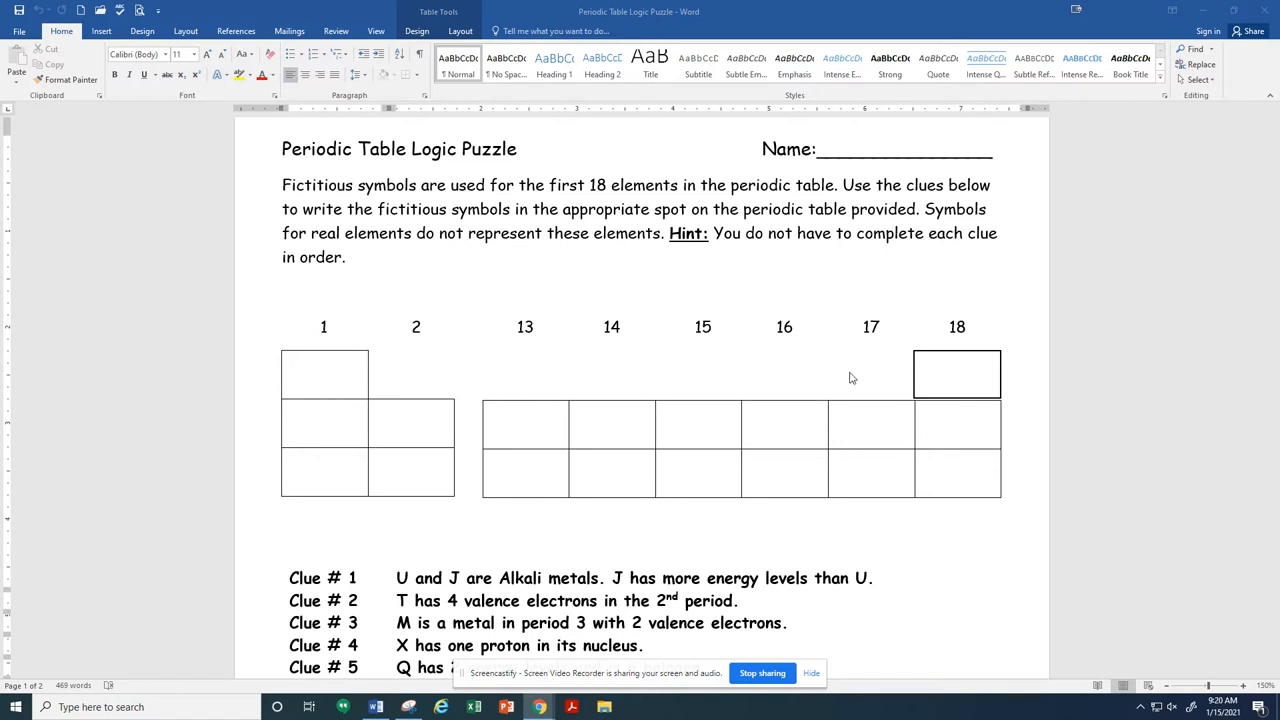
{"action": "mouse_move", "coordinate": [351, 306]}
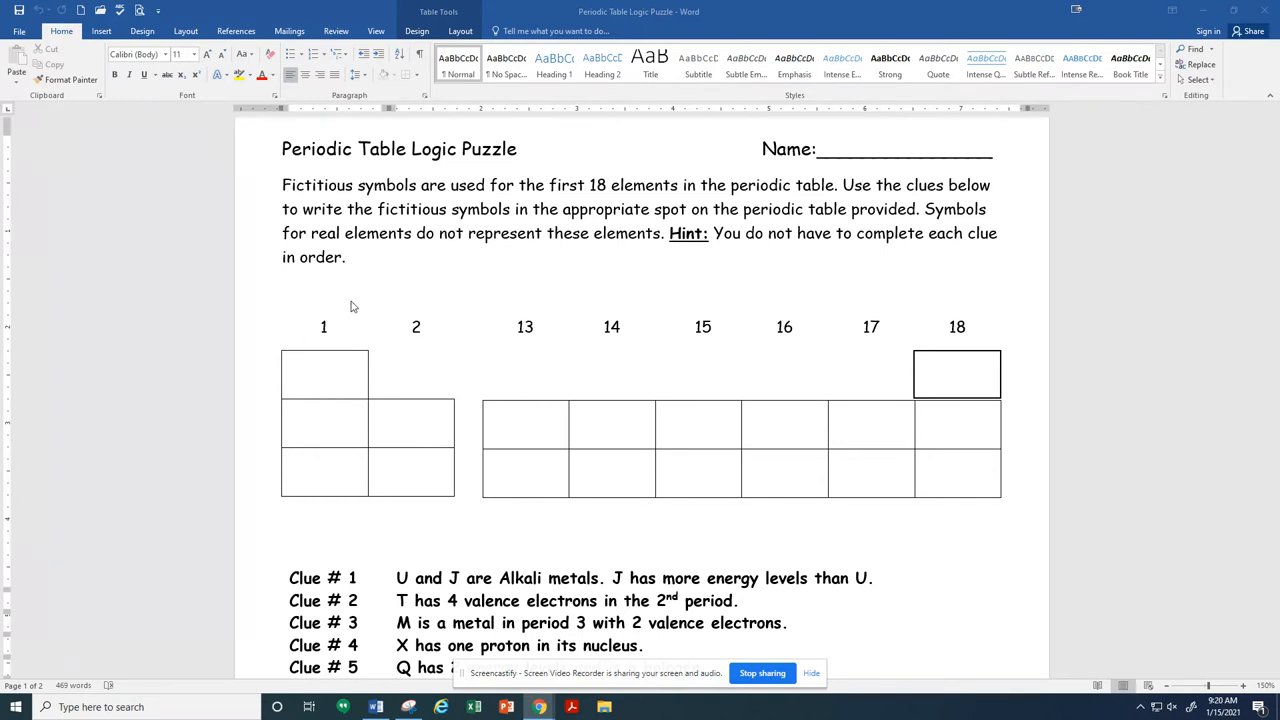
{"action": "mouse_move", "coordinate": [884, 362]}
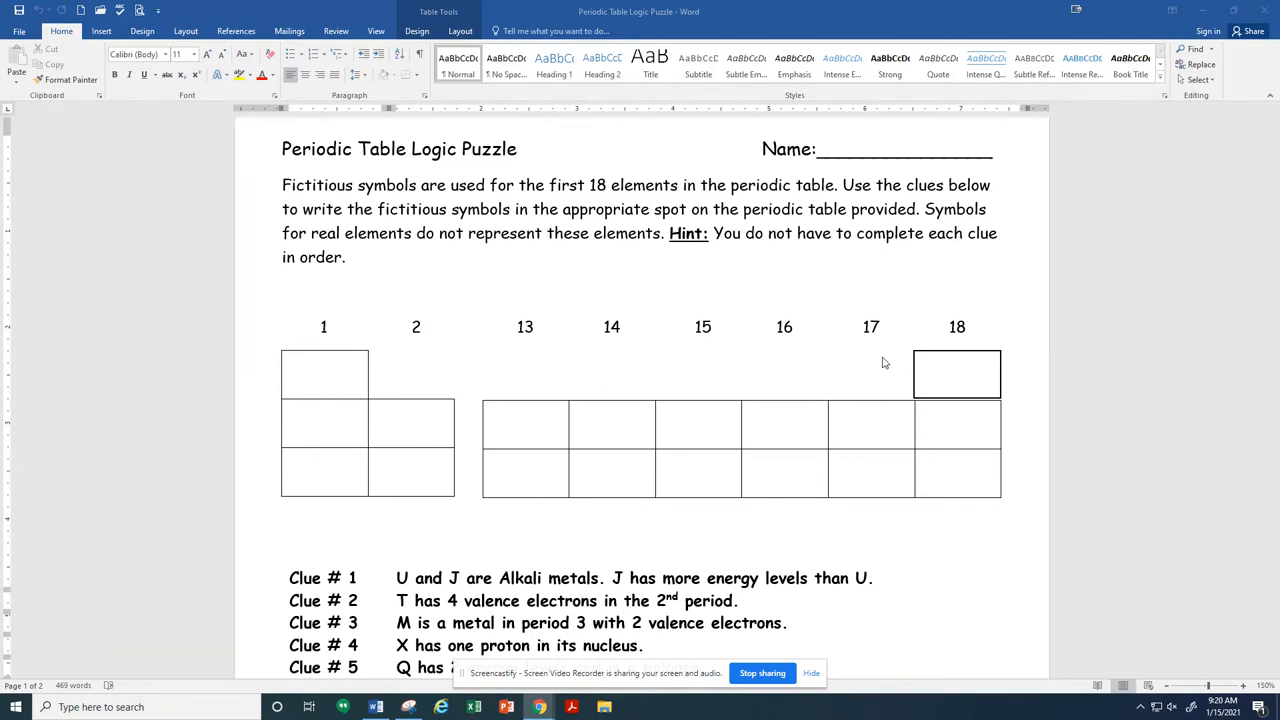
{"action": "mouse_move", "coordinate": [882, 488]}
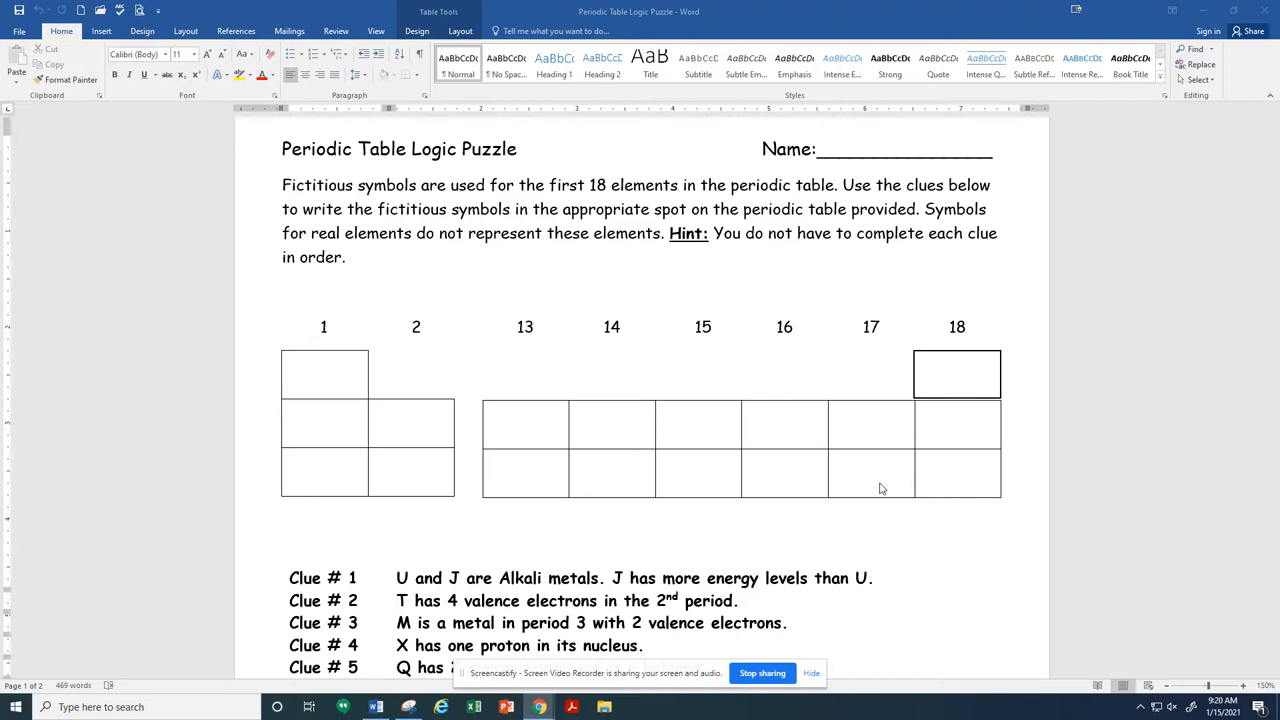
{"action": "scroll", "scroll_direction": "down", "scroll_amount": 3}
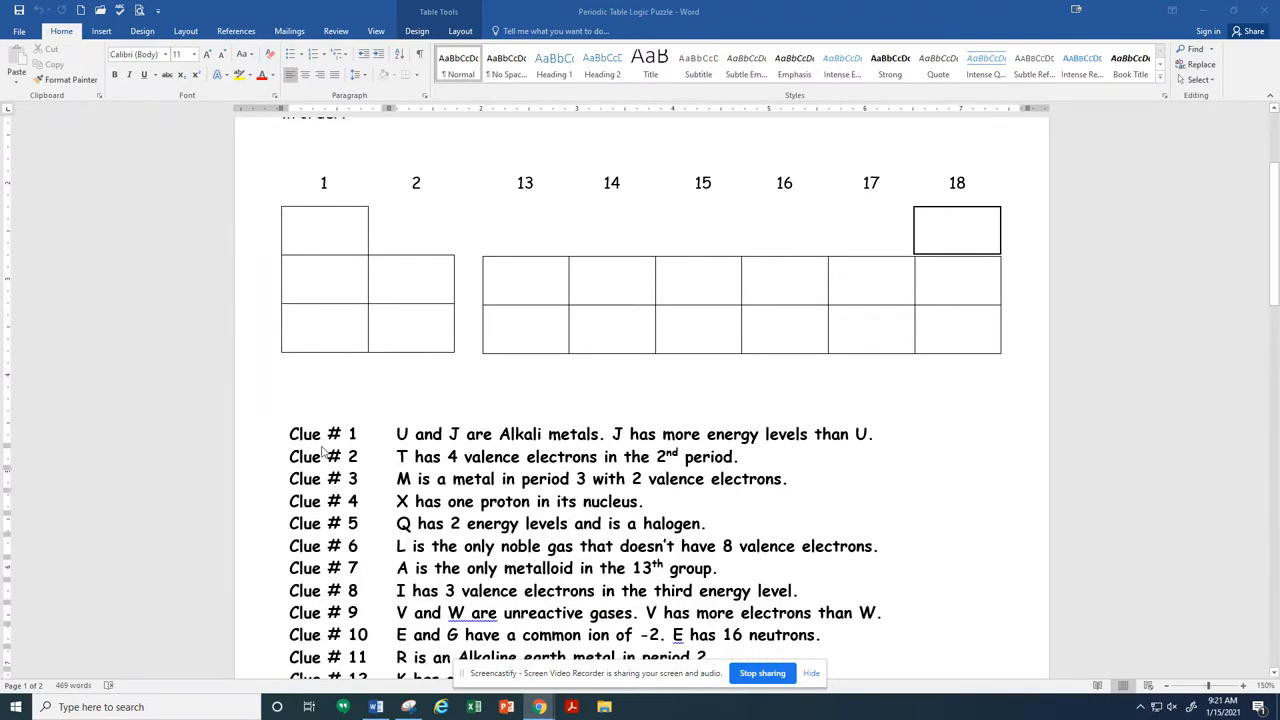
{"action": "mouse_move", "coordinate": [1000, 339]}
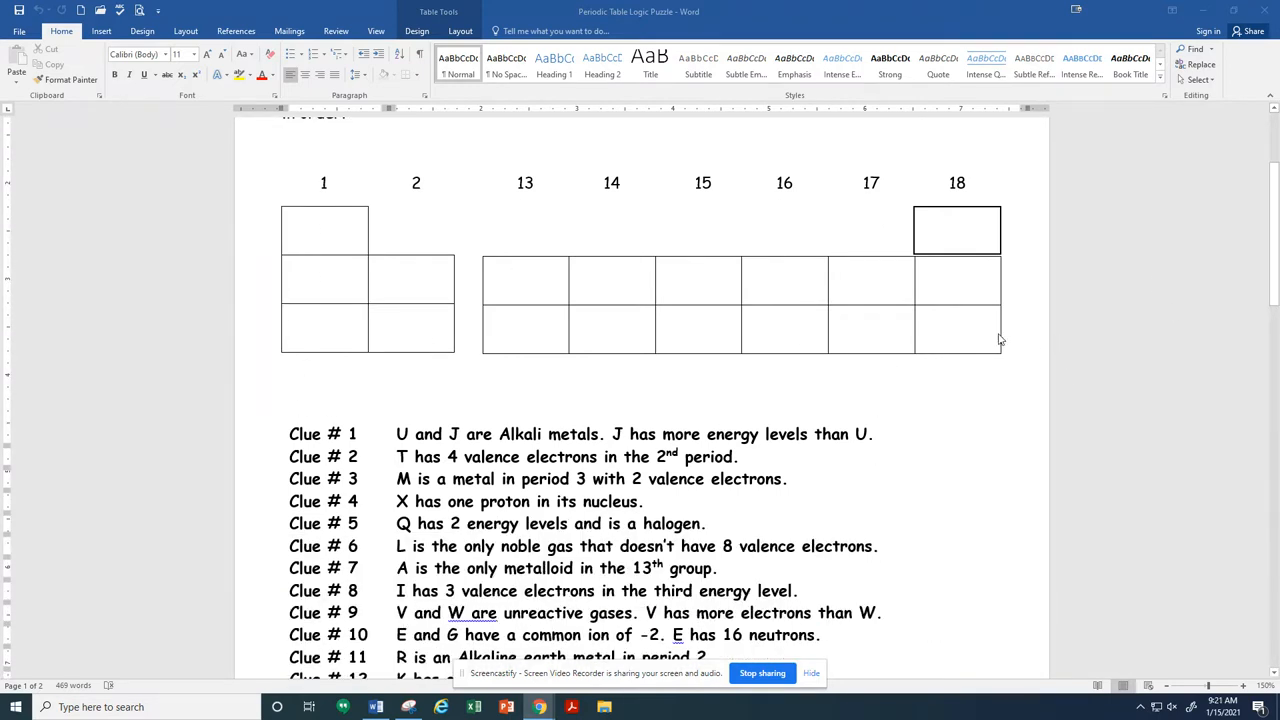
{"action": "mouse_move", "coordinate": [918, 436]}
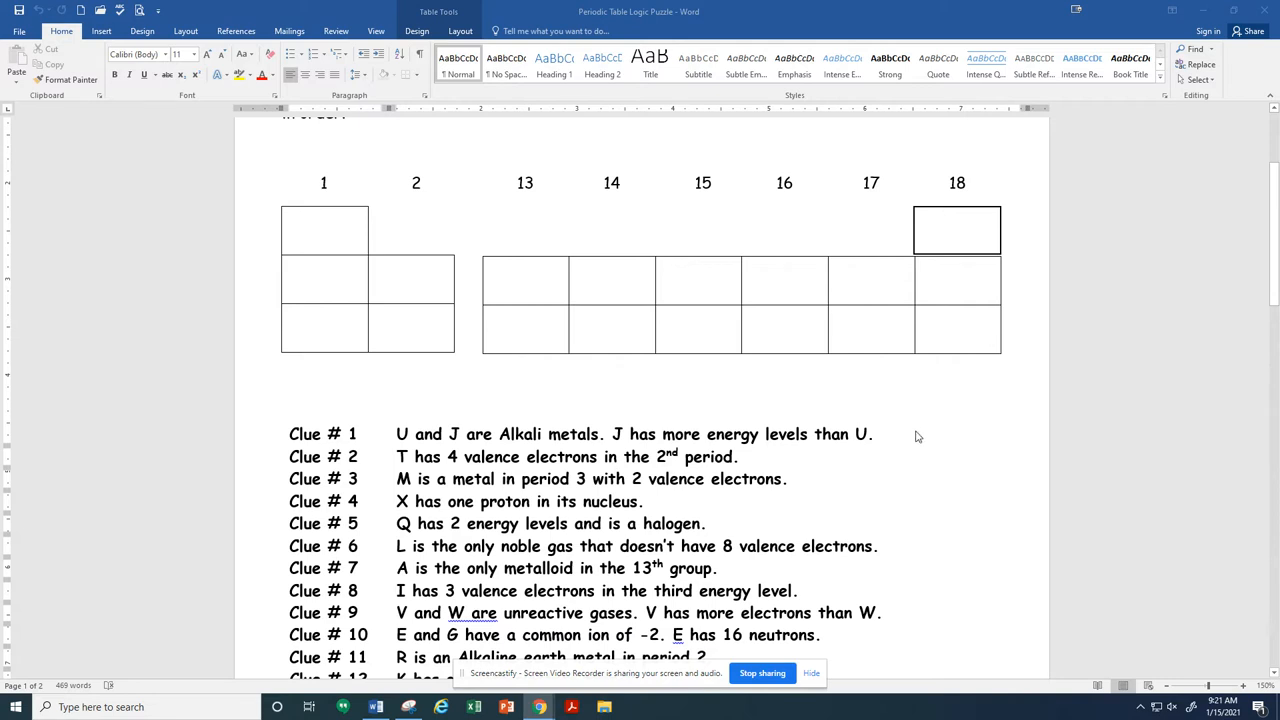
{"action": "mouse_move", "coordinate": [910, 420]}
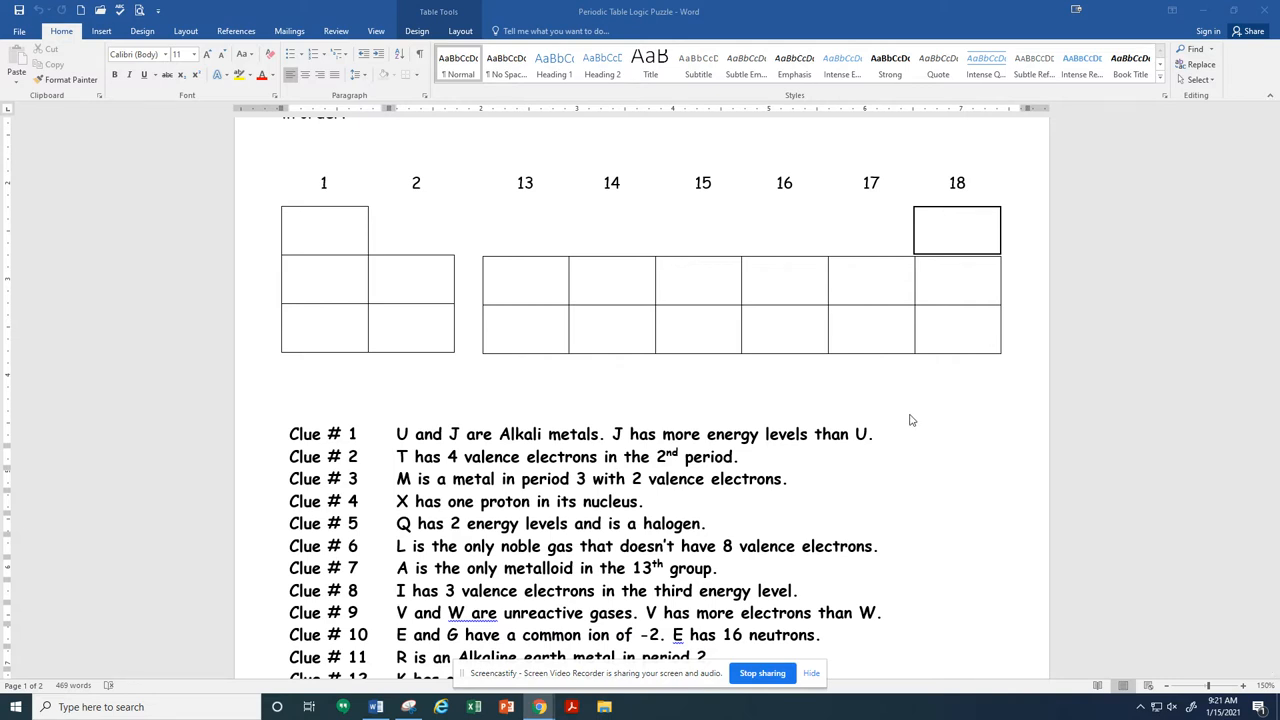
{"action": "scroll", "scroll_direction": "down", "scroll_amount": 3}
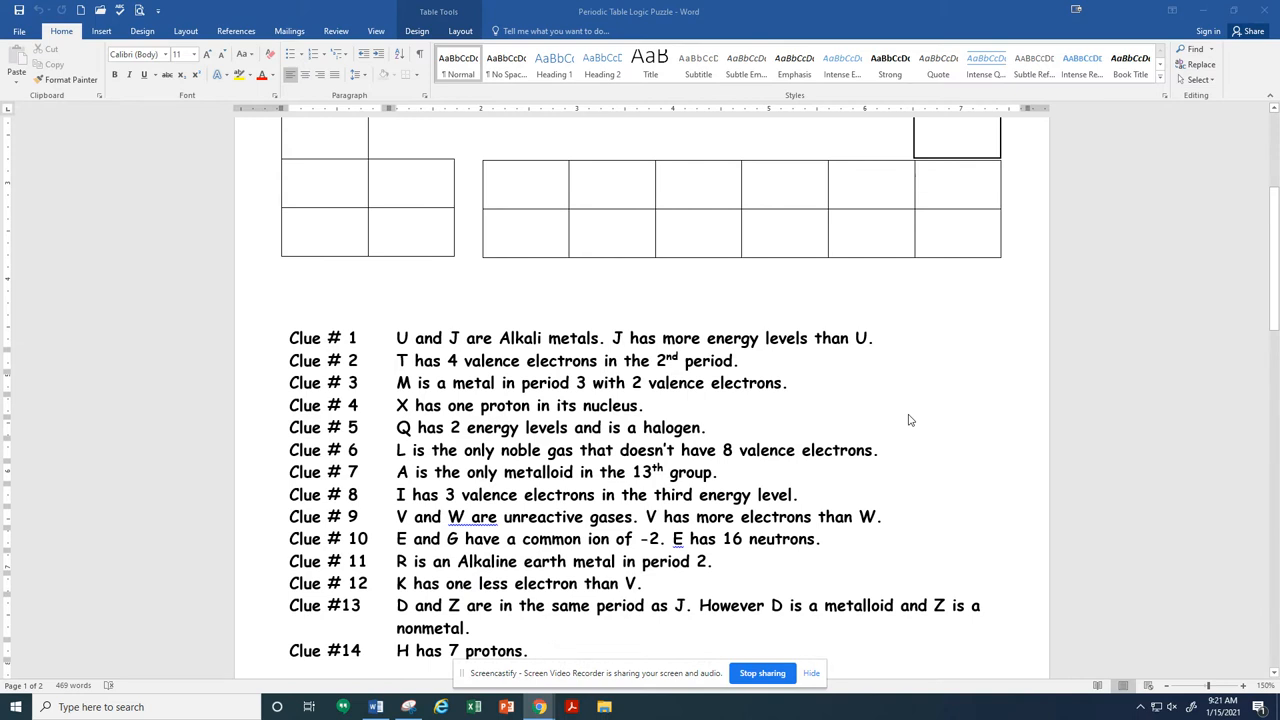
{"action": "scroll", "scroll_direction": "up", "scroll_amount": 3}
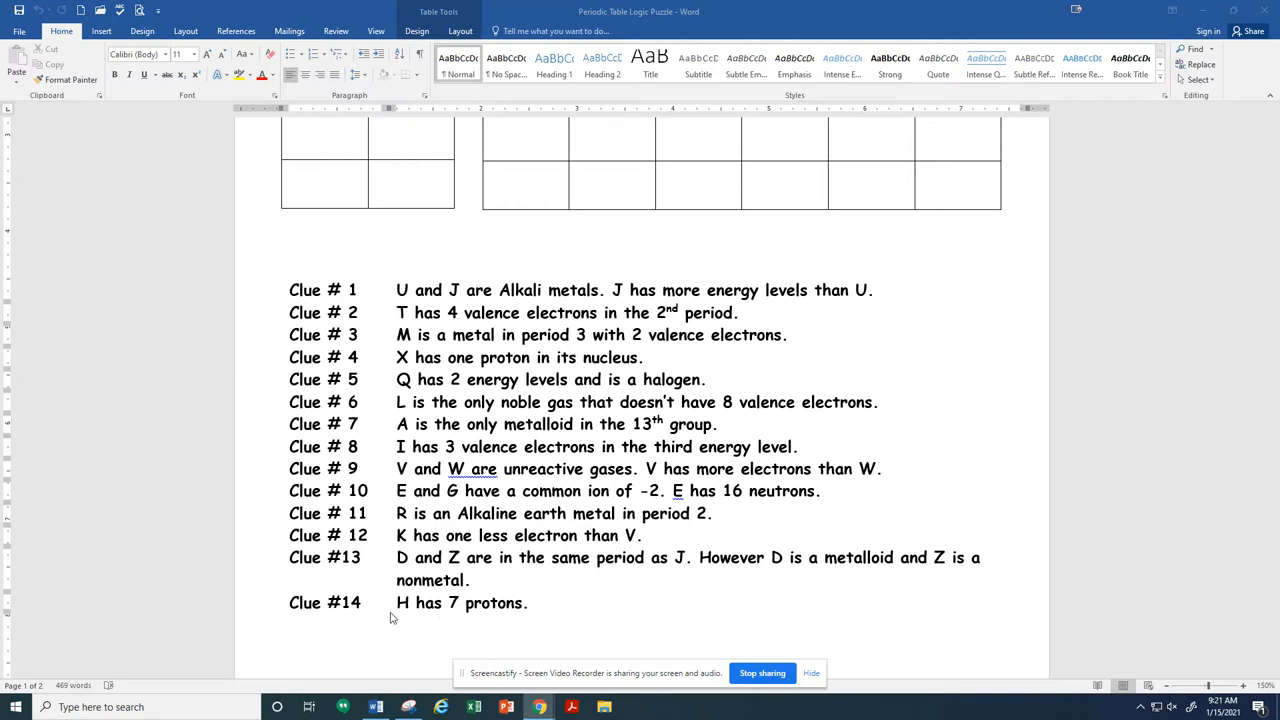
{"action": "mouse_move", "coordinate": [480, 592]}
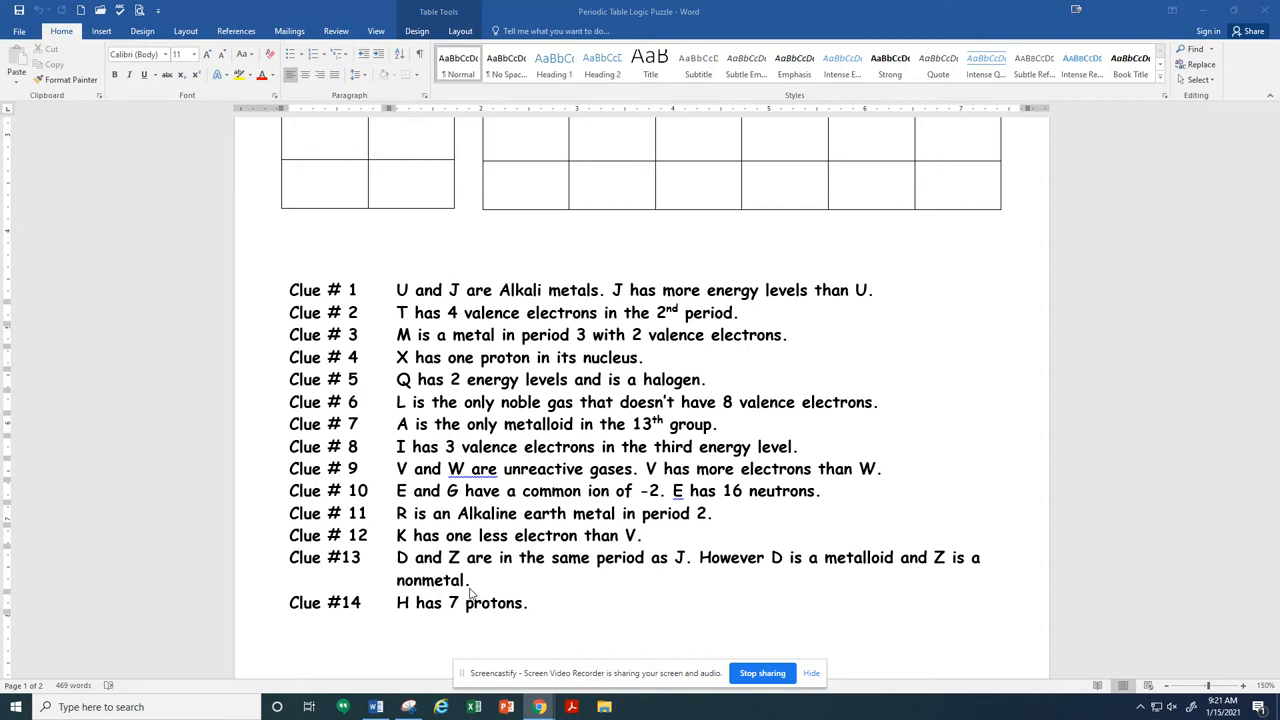
{"action": "scroll", "scroll_direction": "up", "scroll_amount": 3}
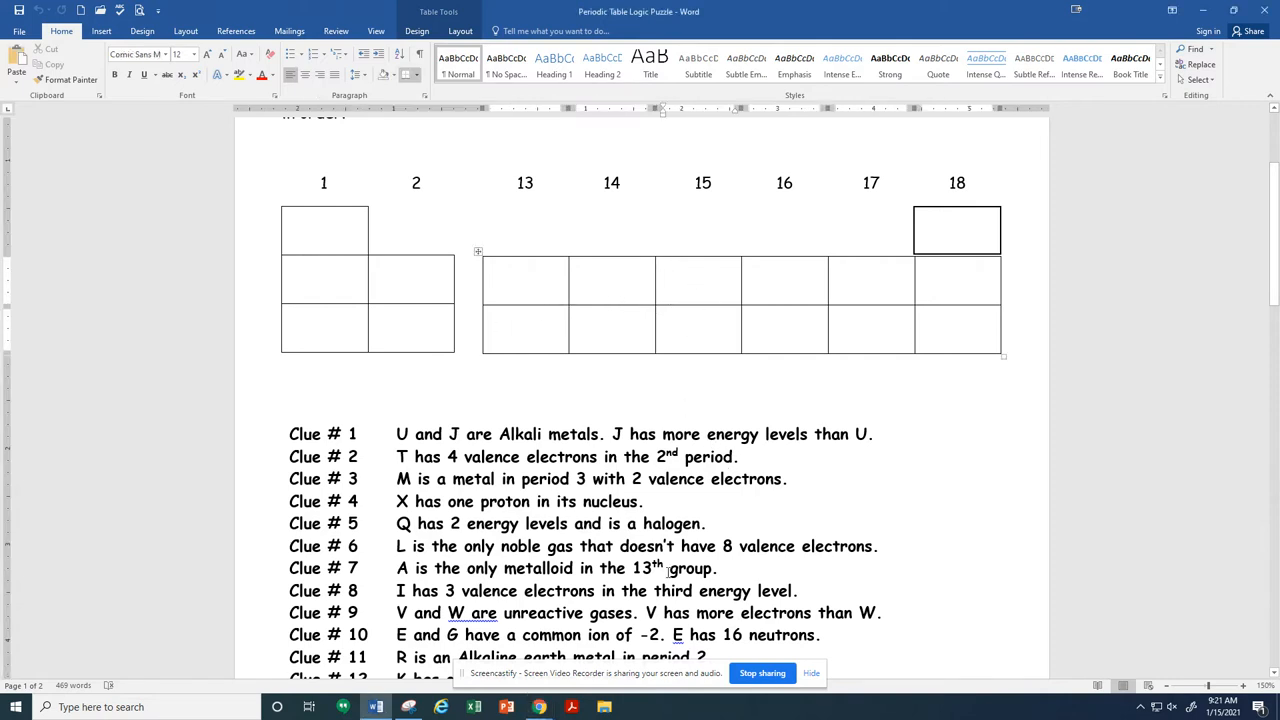
Step: Enter H in the group 15, period 2 cell, checking Clue #14
{"action": "type", "text": "H"}
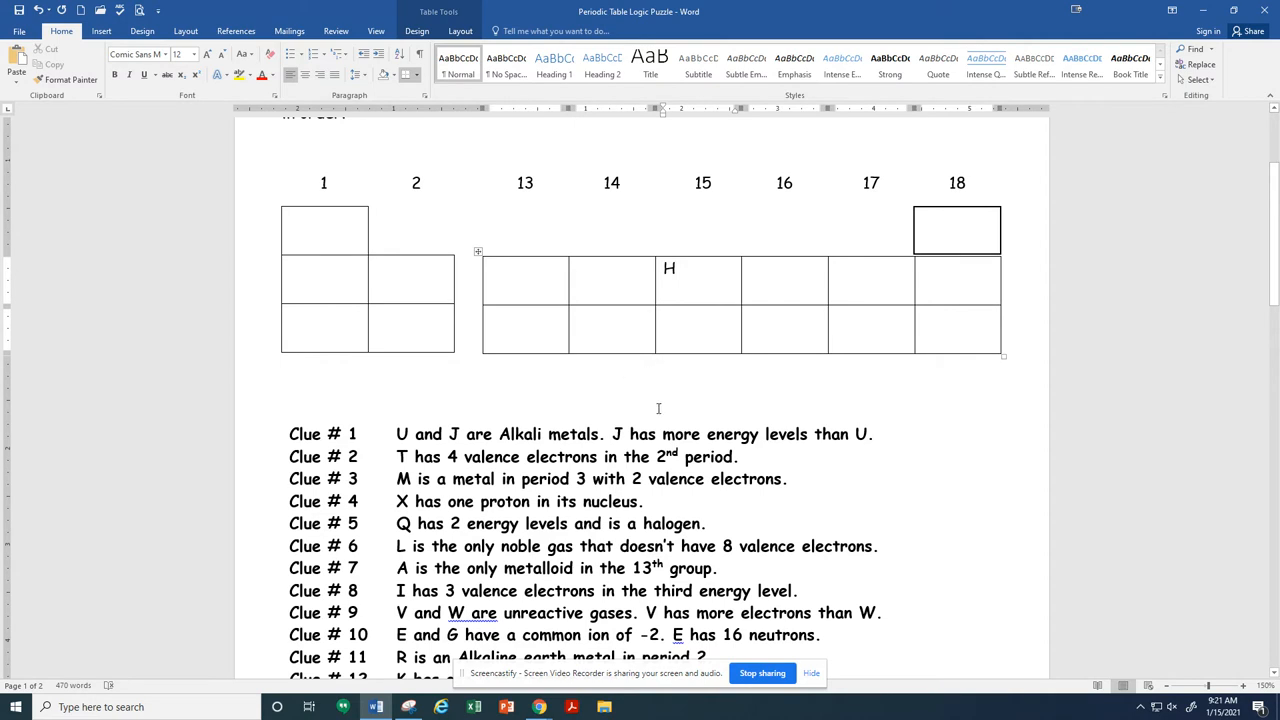
{"action": "scroll", "scroll_direction": "down", "scroll_amount": 3}
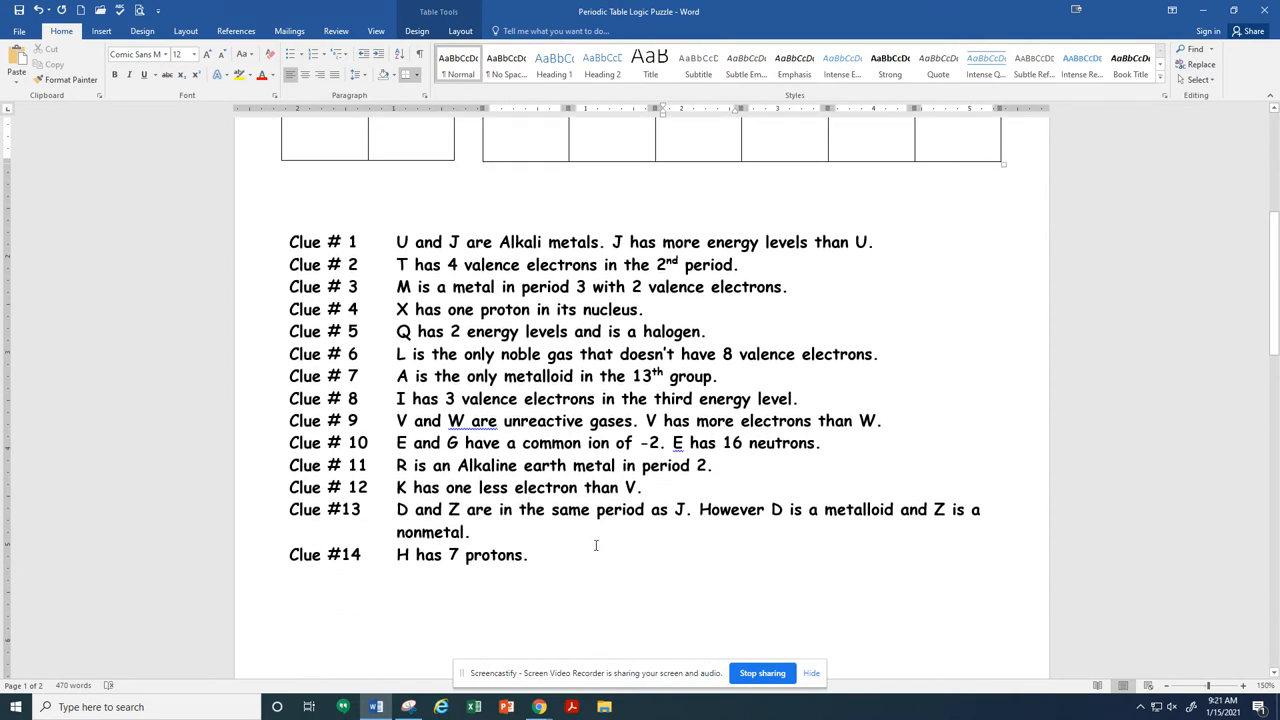
{"action": "mouse_move", "coordinate": [280, 561]}
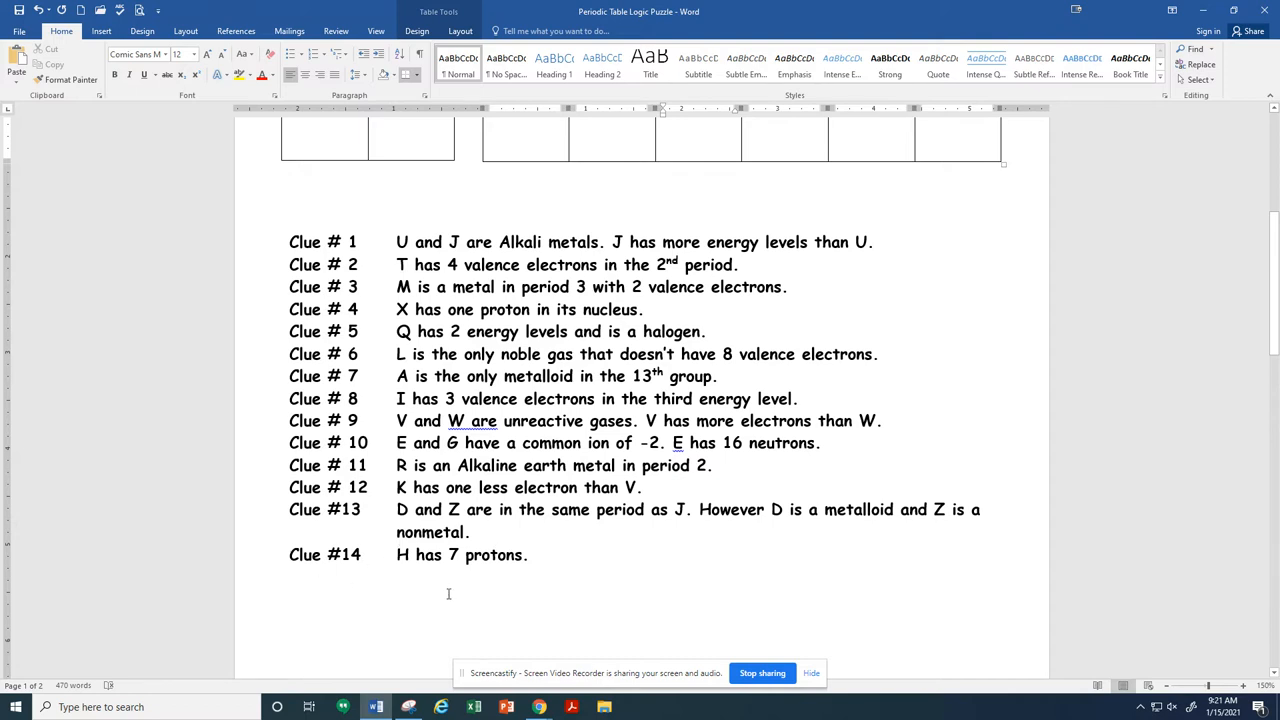
{"action": "type", "text": "H"}
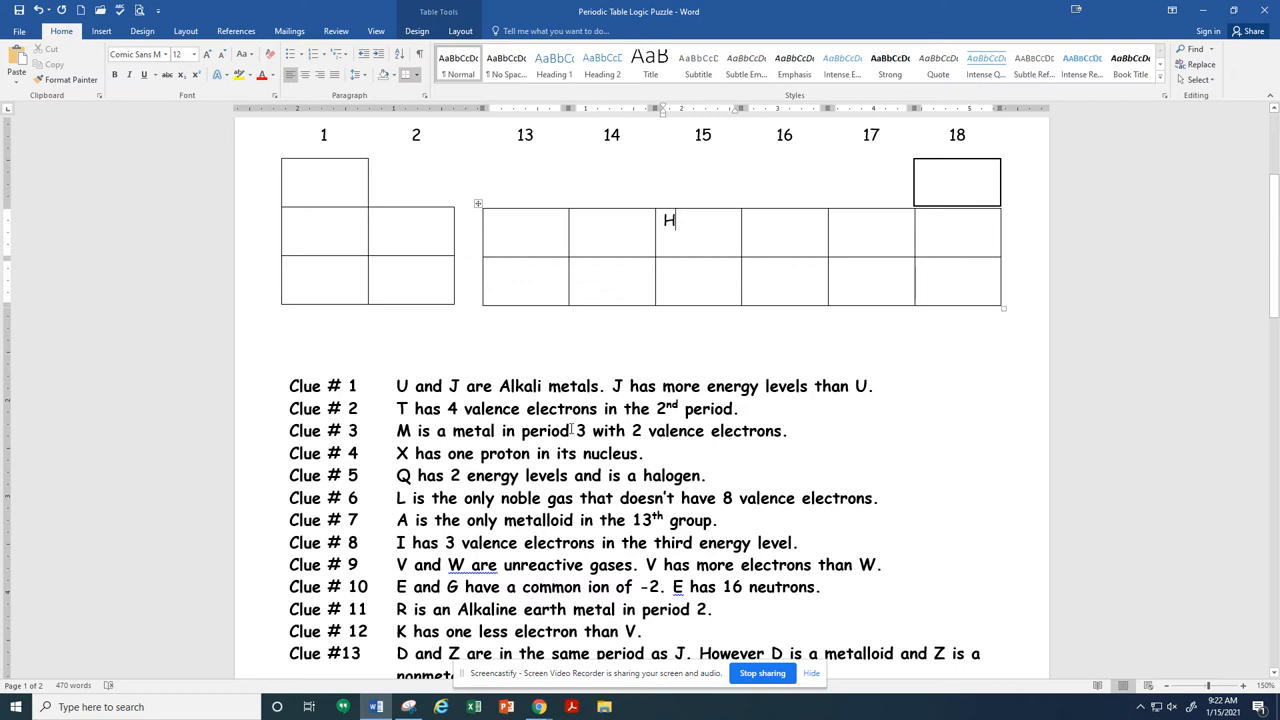
{"action": "scroll", "scroll_direction": "down", "scroll_amount": 3}
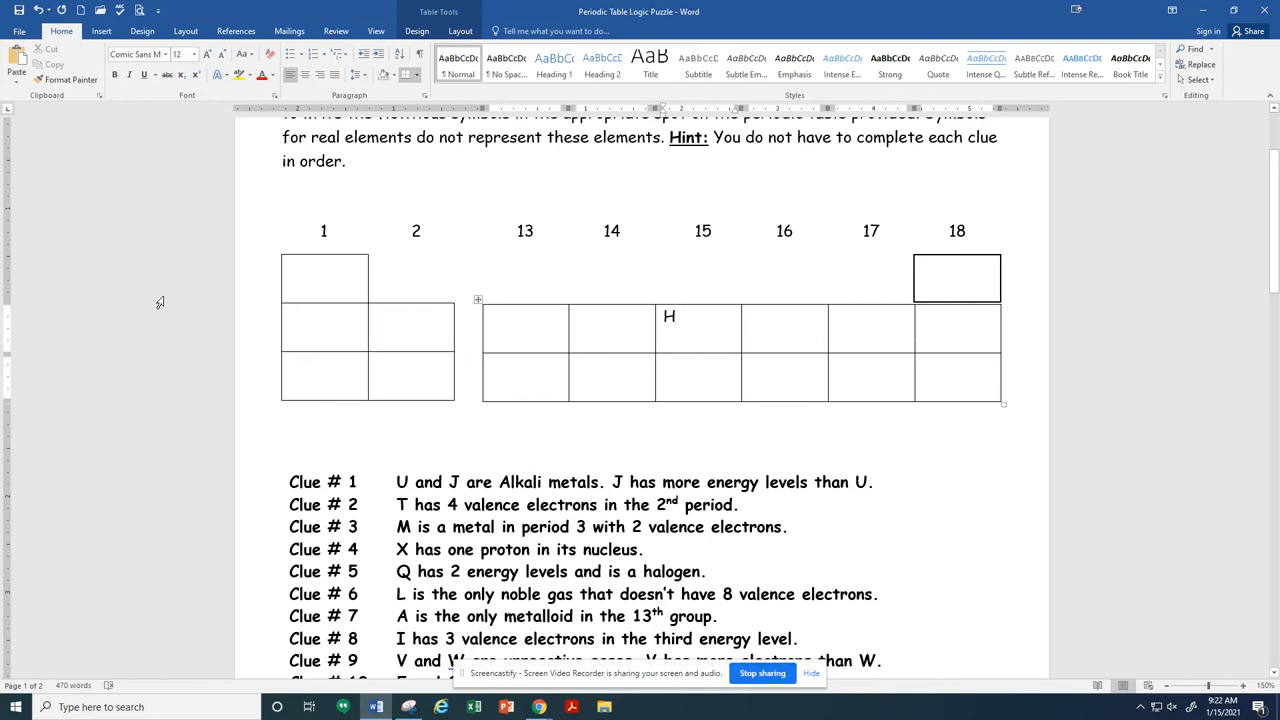
{"action": "mouse_move", "coordinate": [263, 350]}
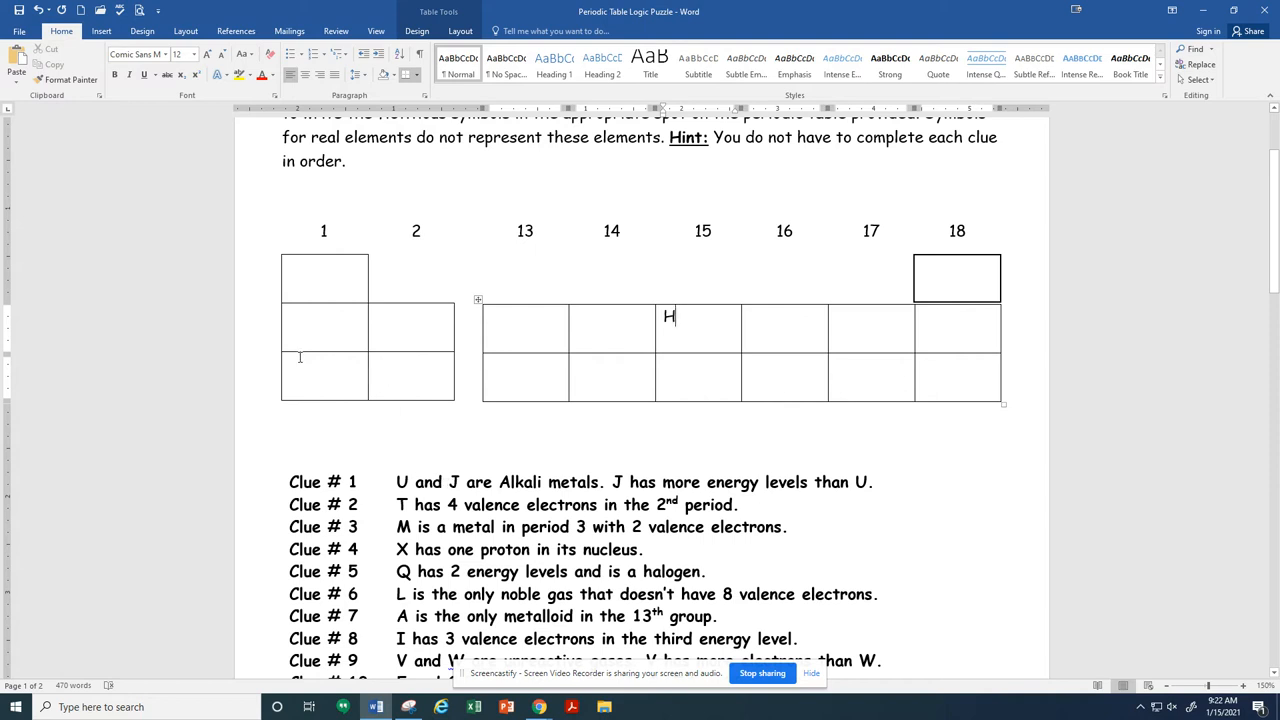
{"action": "mouse_move", "coordinate": [275, 335]}
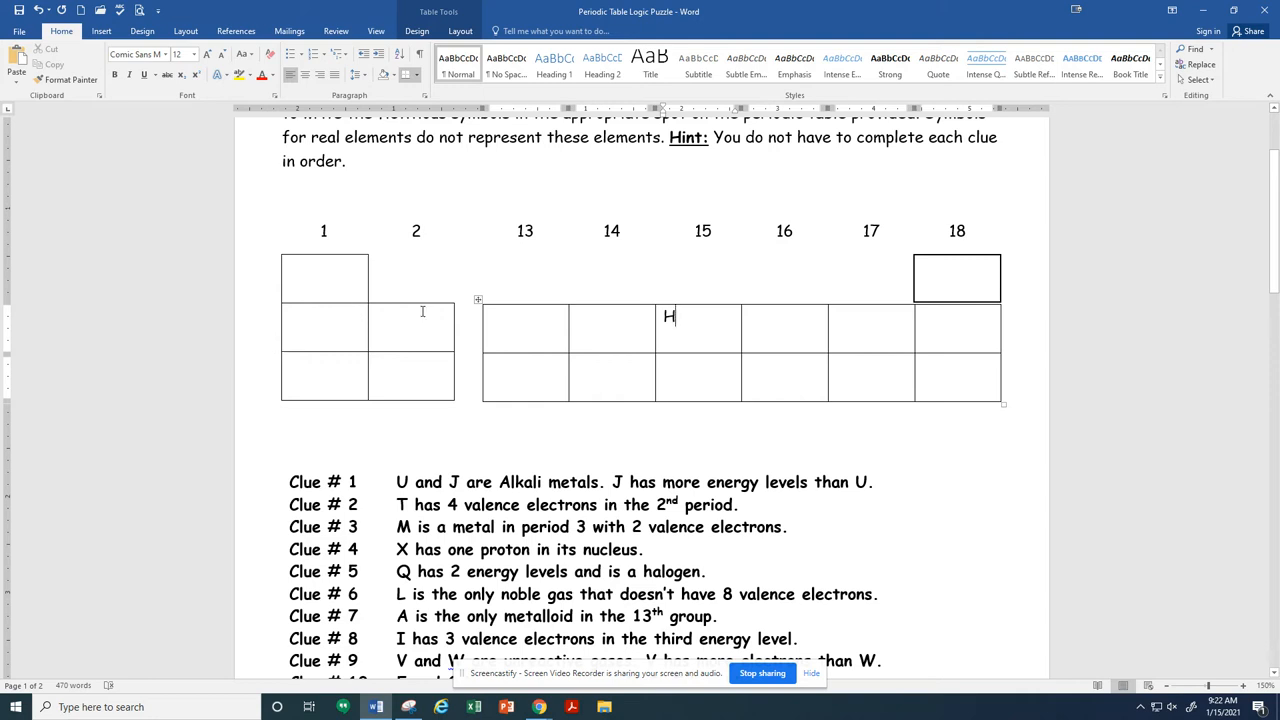
{"action": "mouse_move", "coordinate": [434, 251]}
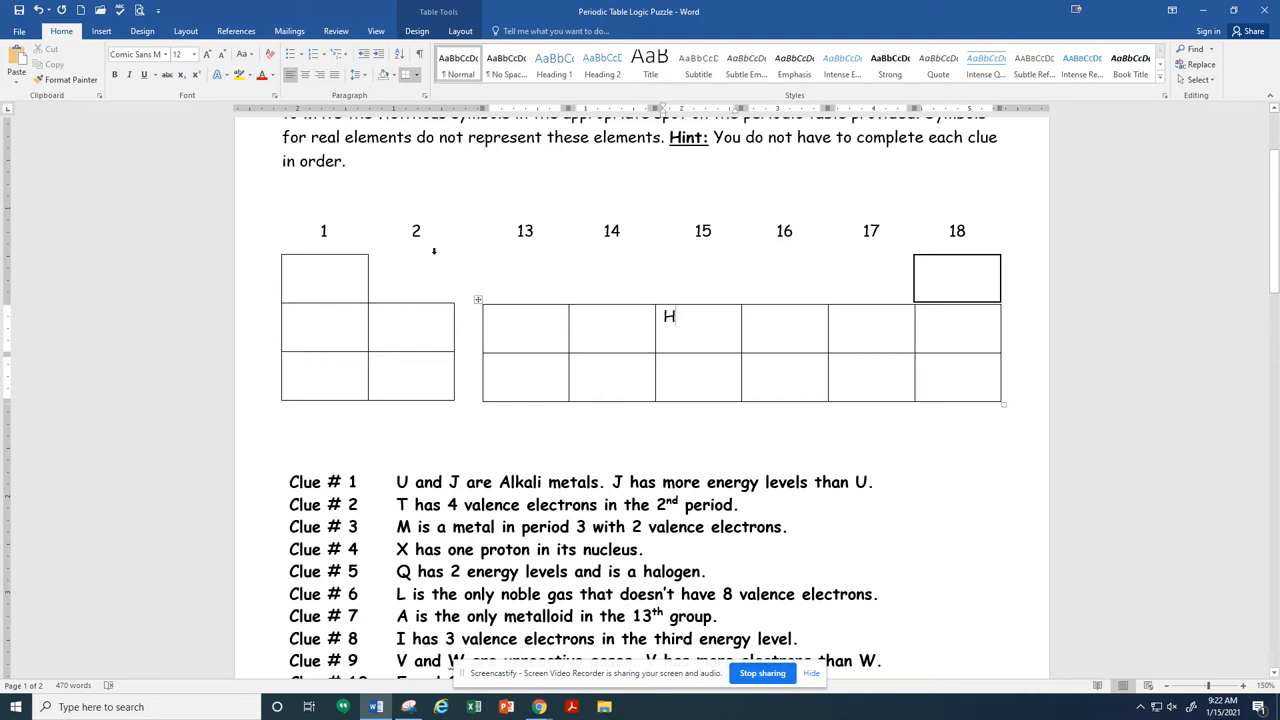
{"action": "mouse_move", "coordinate": [398, 193]}
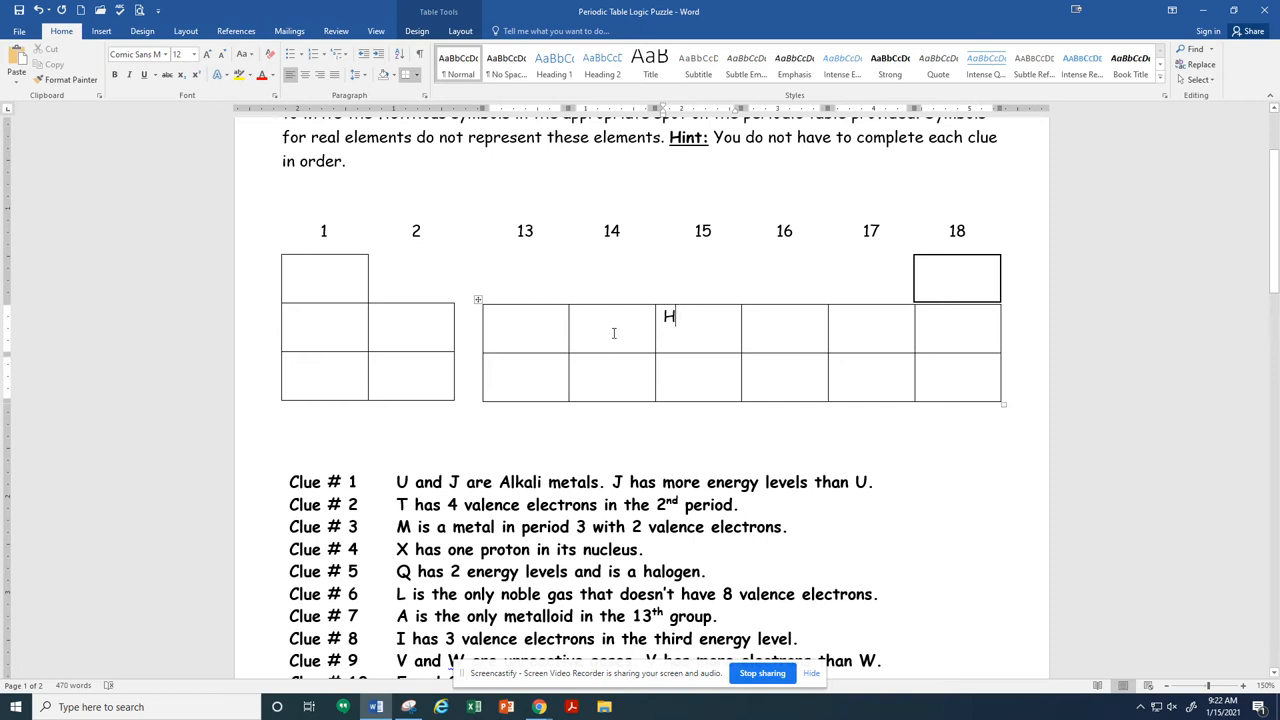
{"action": "right_click", "coordinate": [614, 330]}
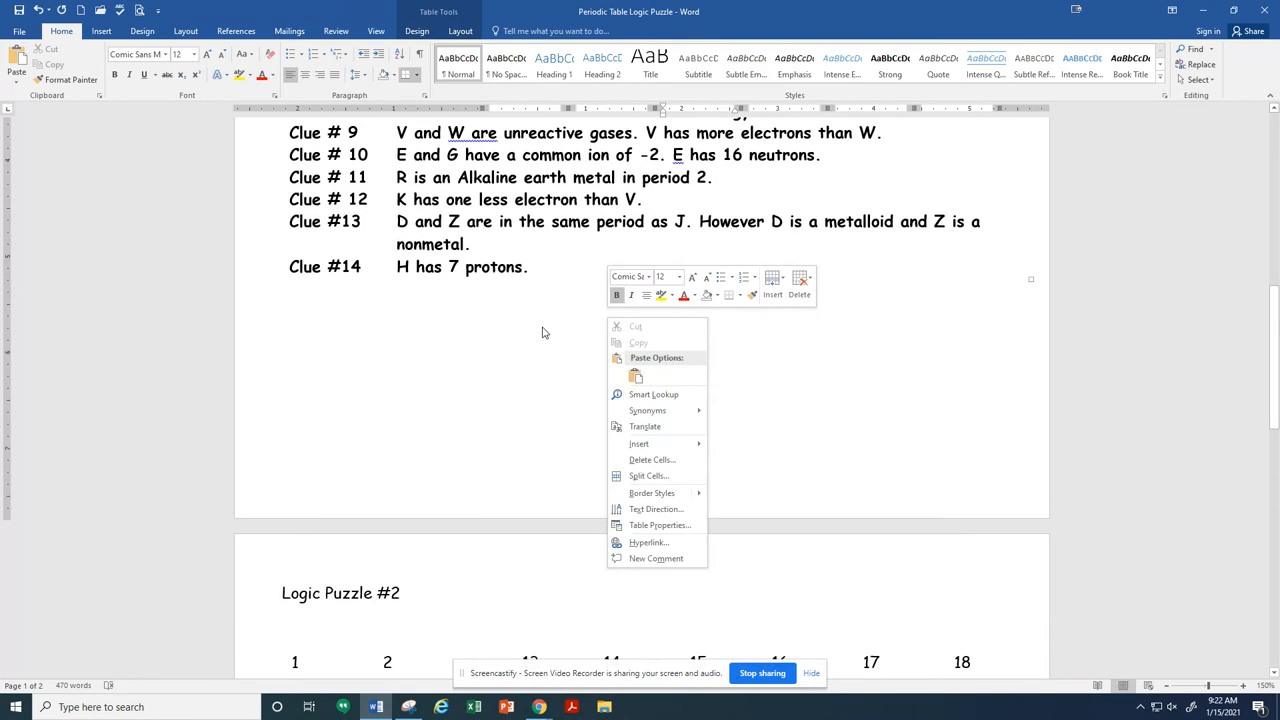
{"action": "scroll", "scroll_direction": "down", "scroll_amount": 3}
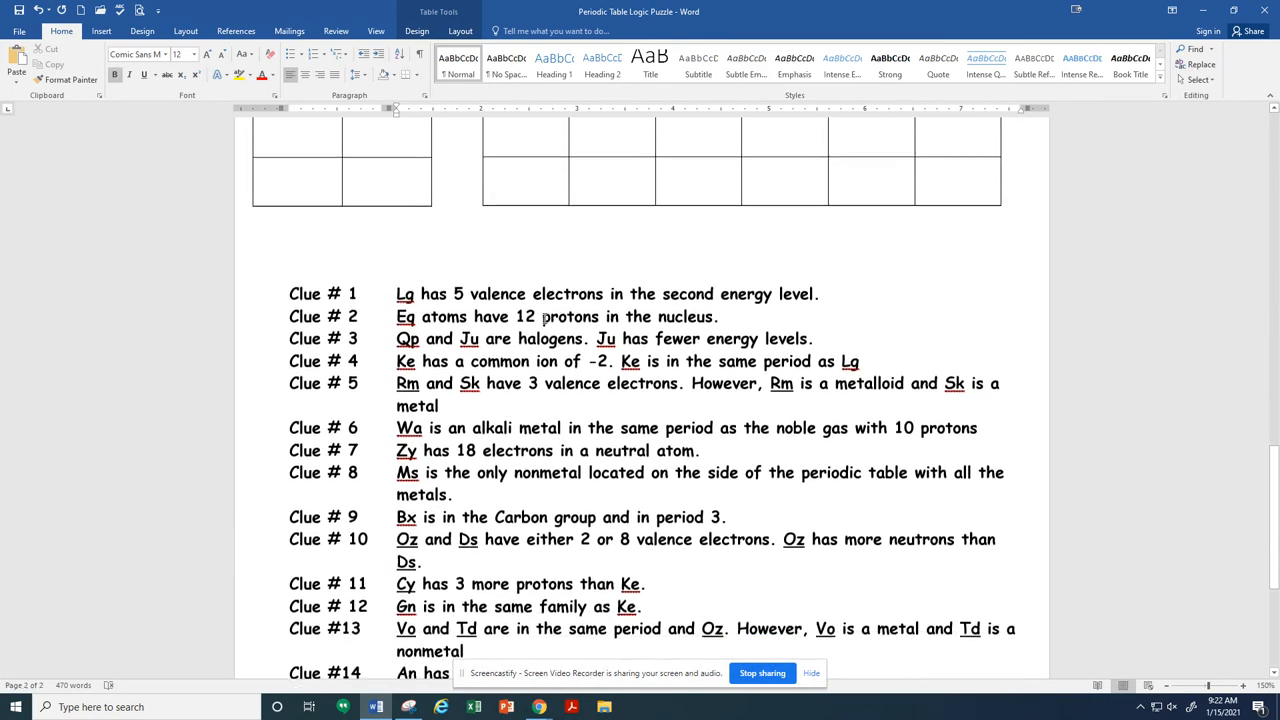
{"action": "scroll", "scroll_direction": "up", "scroll_amount": 3}
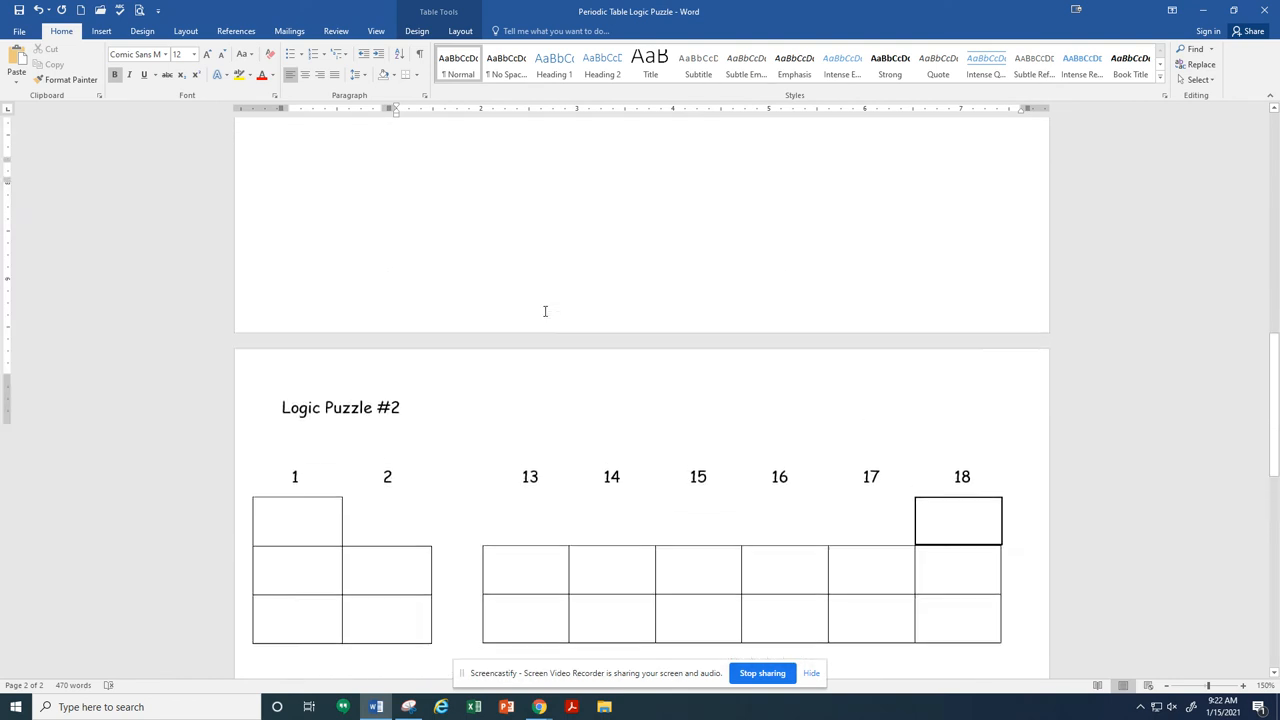
{"action": "scroll", "scroll_direction": "down", "scroll_amount": 3}
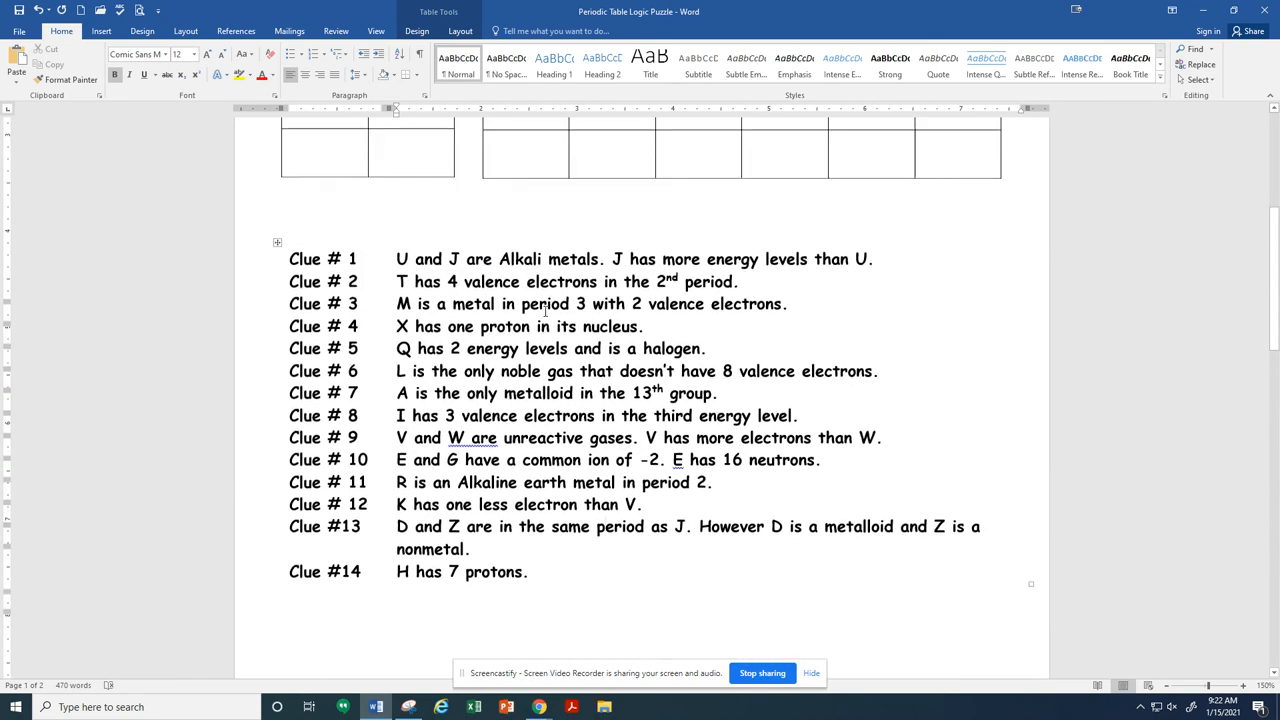
{"action": "scroll", "scroll_direction": "up", "scroll_amount": 3}
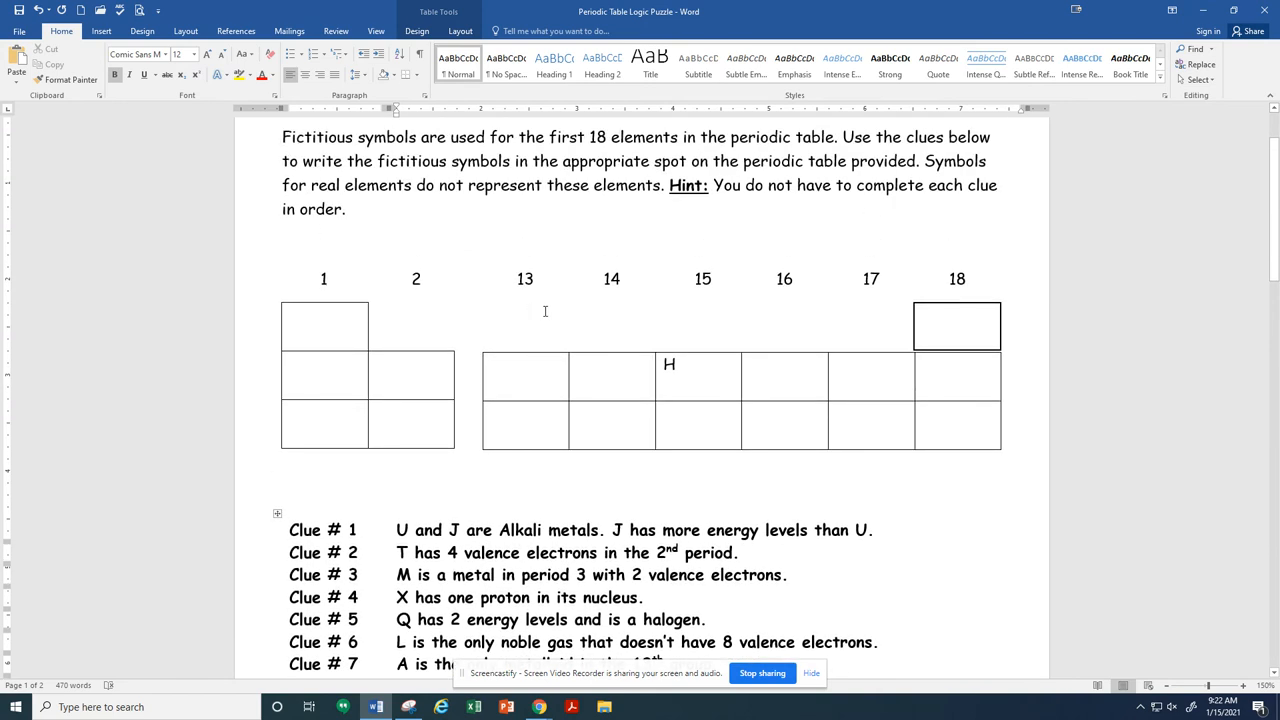
{"action": "scroll", "scroll_direction": "up", "scroll_amount": 3}
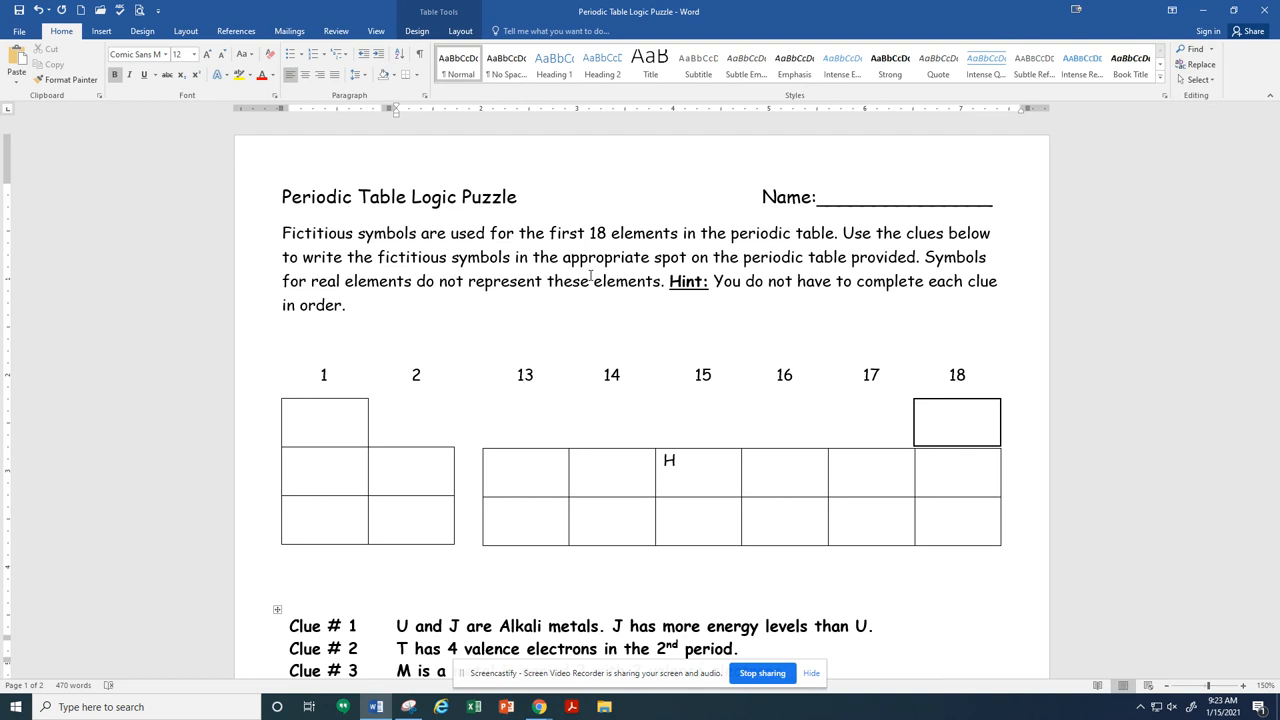
{"action": "mouse_move", "coordinate": [685, 465]}
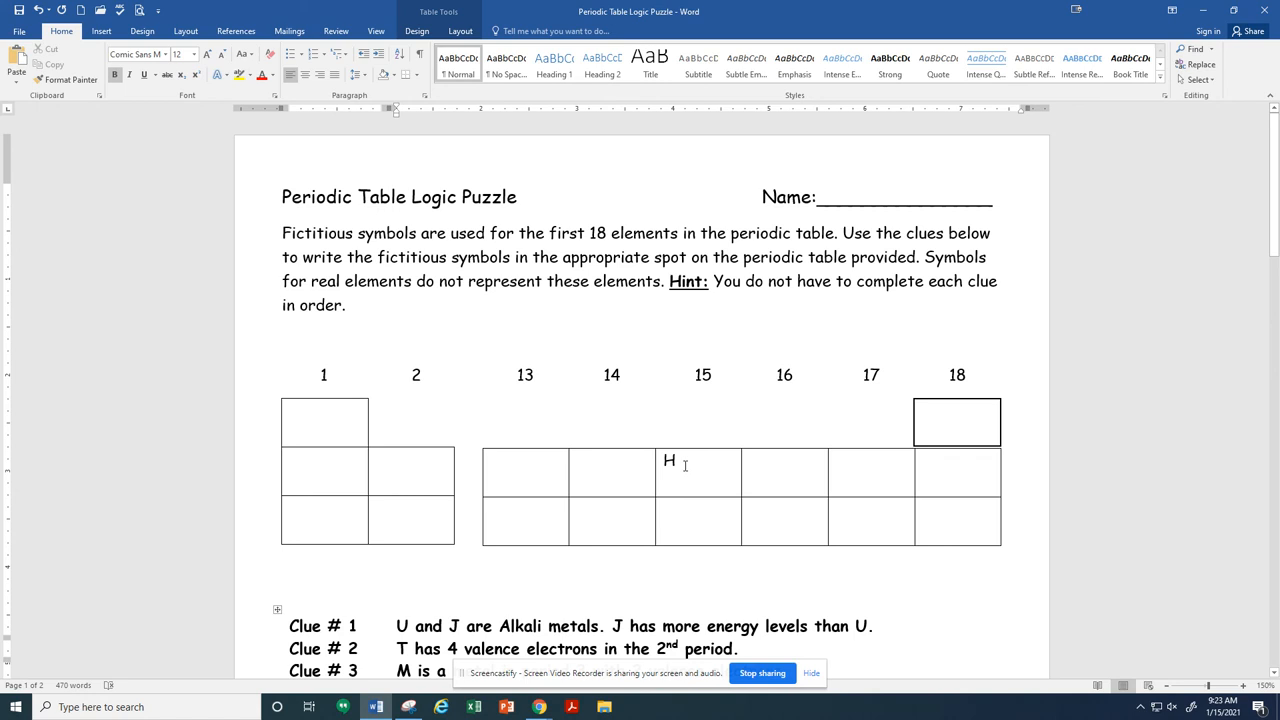